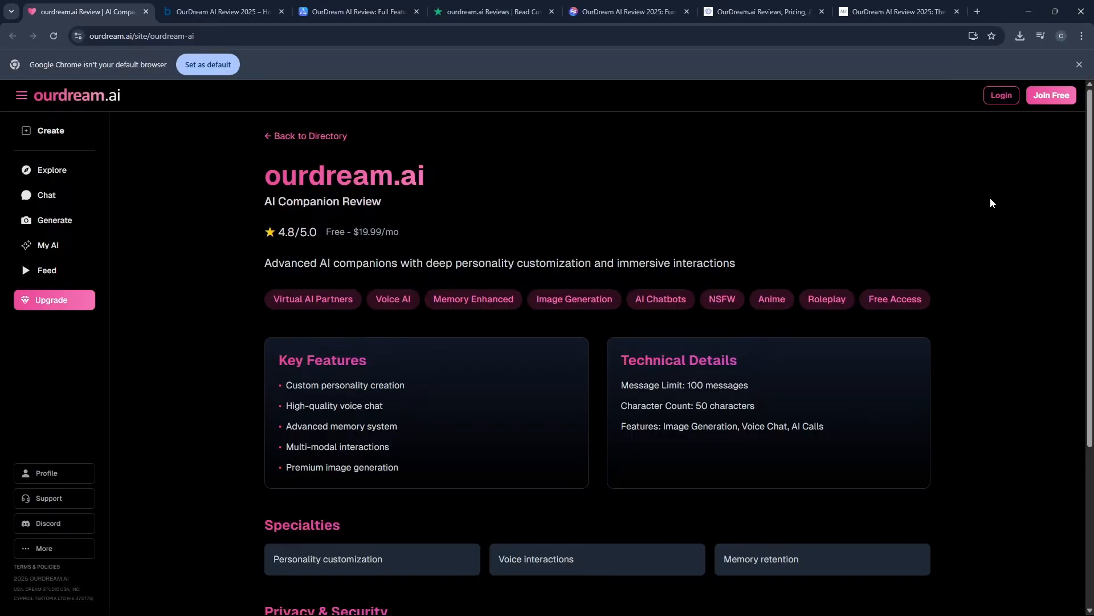
- Switch to the Barchart OurDream AI Review 2025 tab and scroll into the article
{"action": "scroll", "scroll_direction": "down", "scroll_amount": 3}
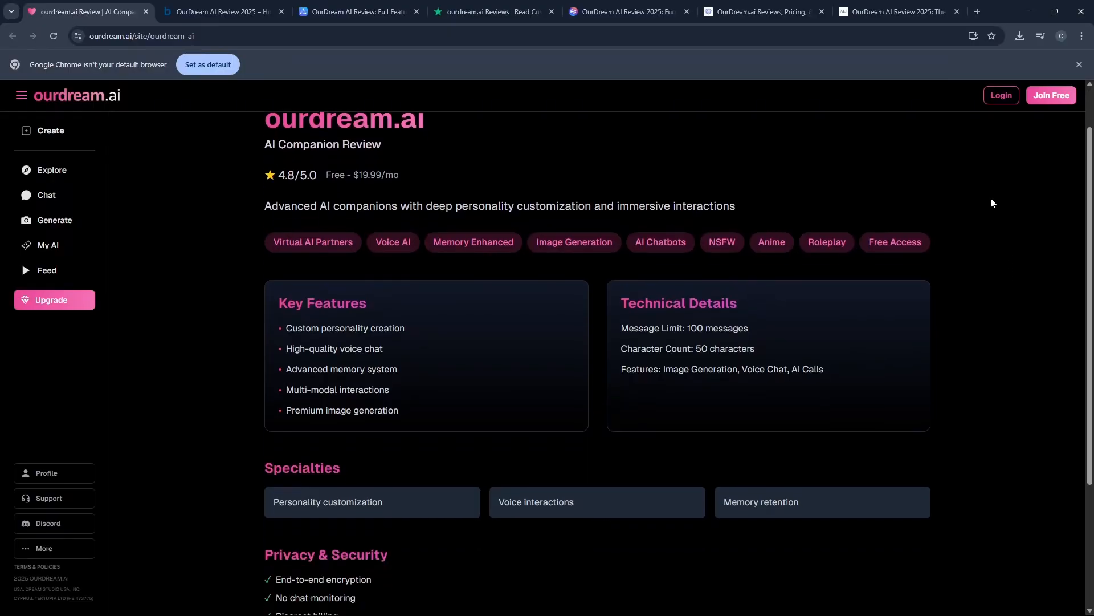
{"action": "scroll", "scroll_direction": "down", "scroll_amount": 3}
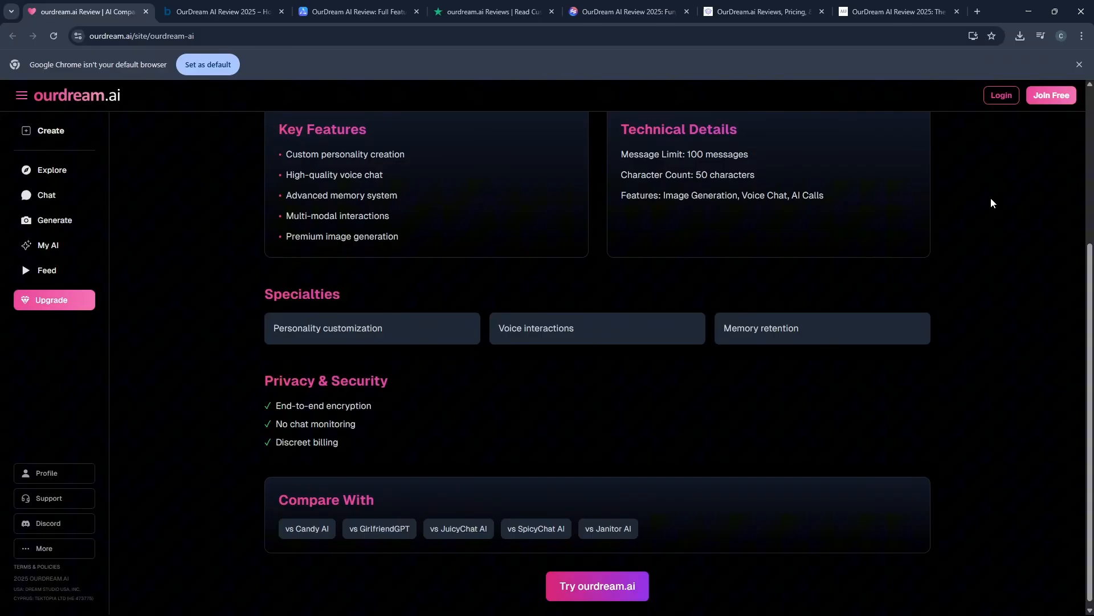
{"action": "left_click", "coordinate": [220, 11]}
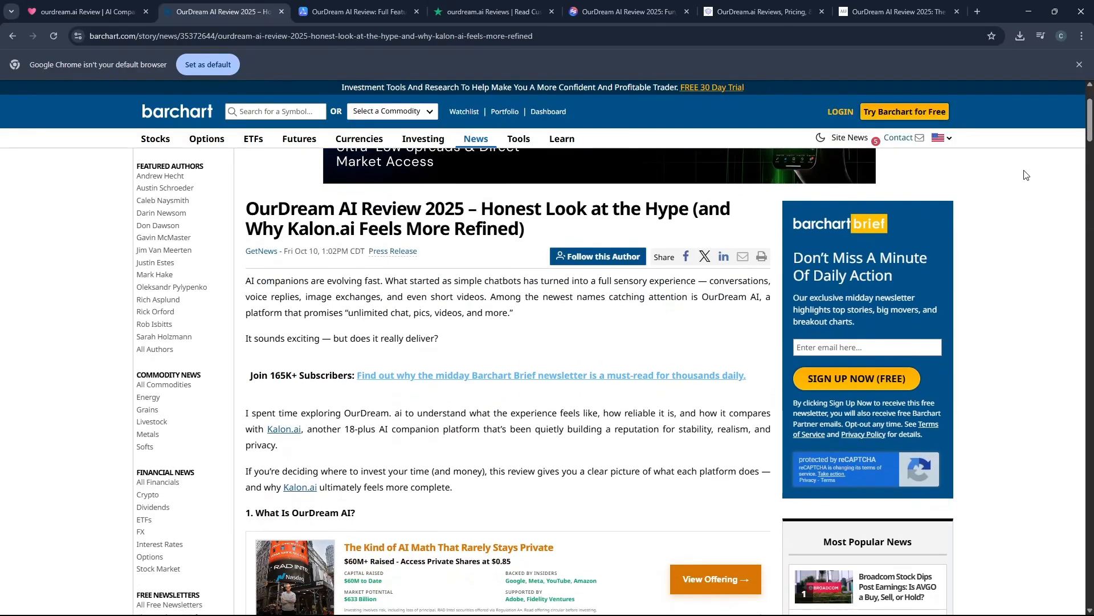
{"action": "scroll", "scroll_direction": "down", "scroll_amount": 3}
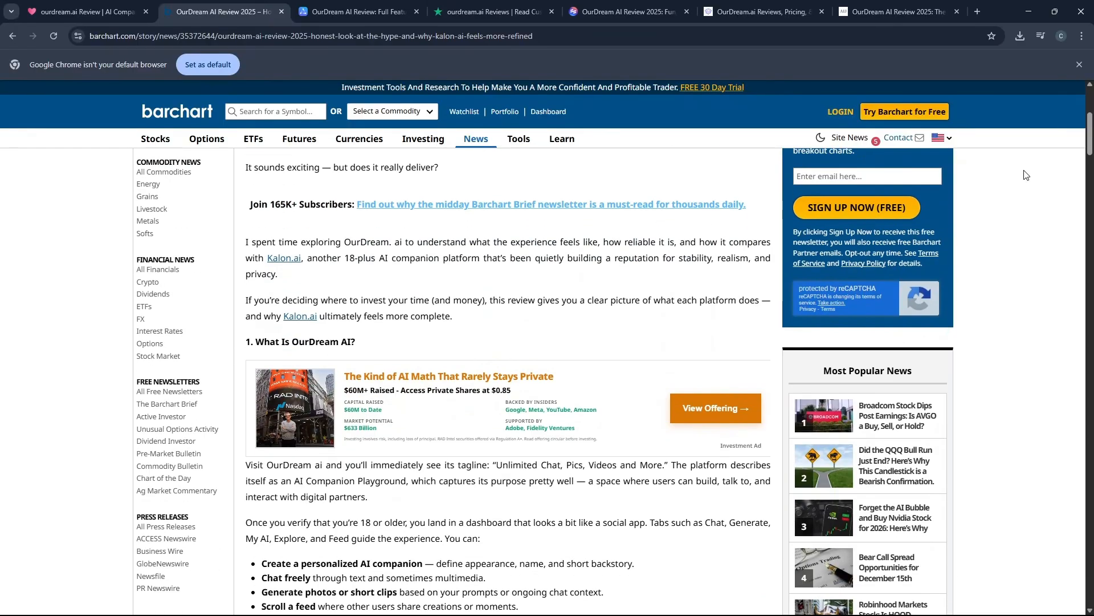
{"action": "scroll", "scroll_direction": "down", "scroll_amount": 3}
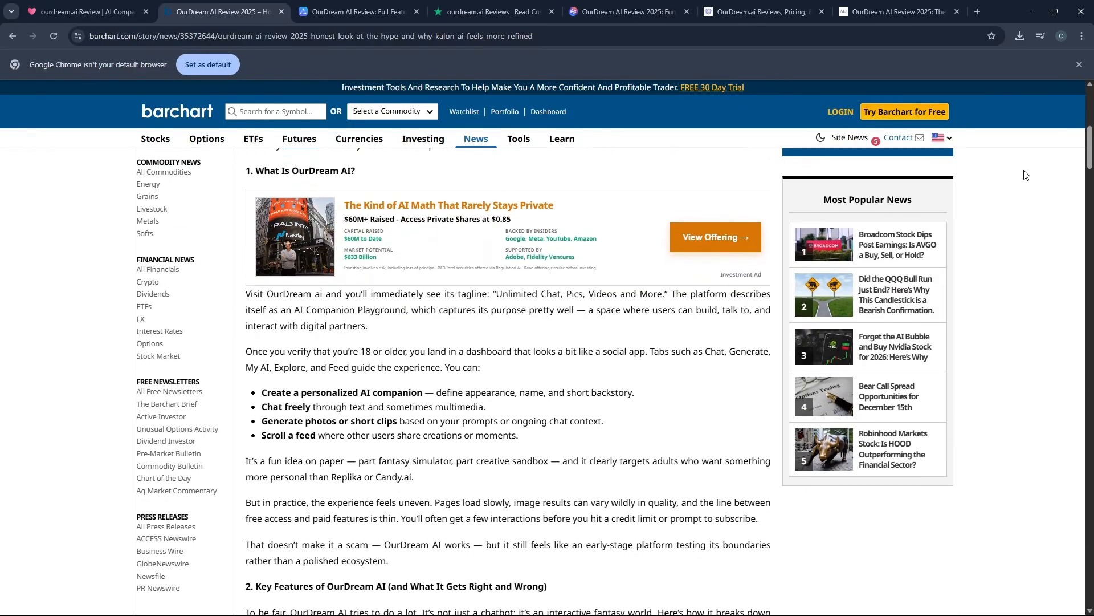
{"action": "scroll", "scroll_direction": "down", "scroll_amount": 3}
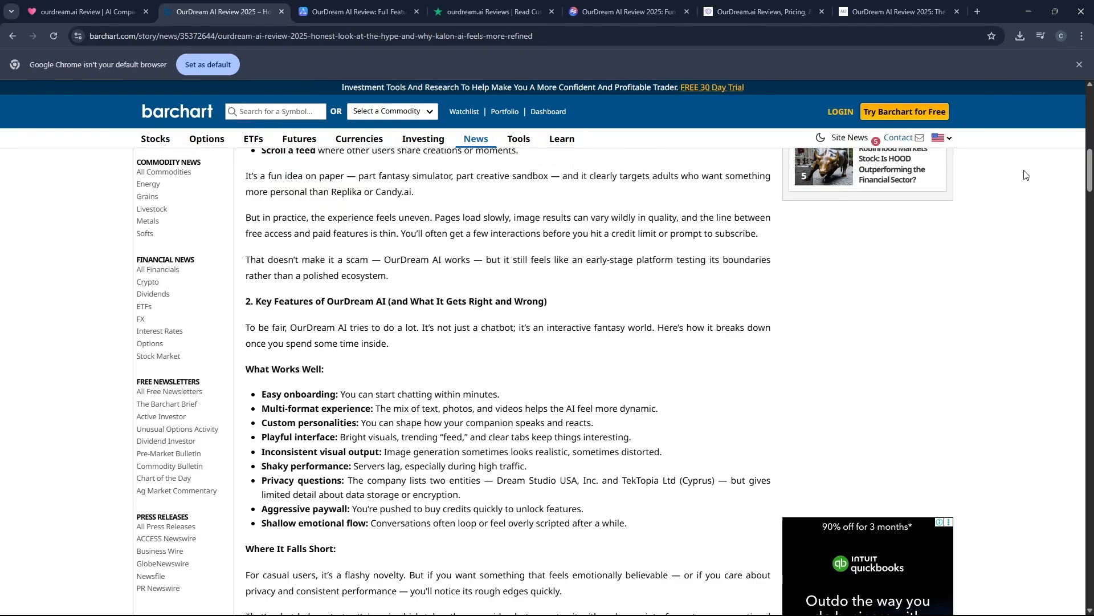
{"action": "scroll", "scroll_direction": "down", "scroll_amount": 3}
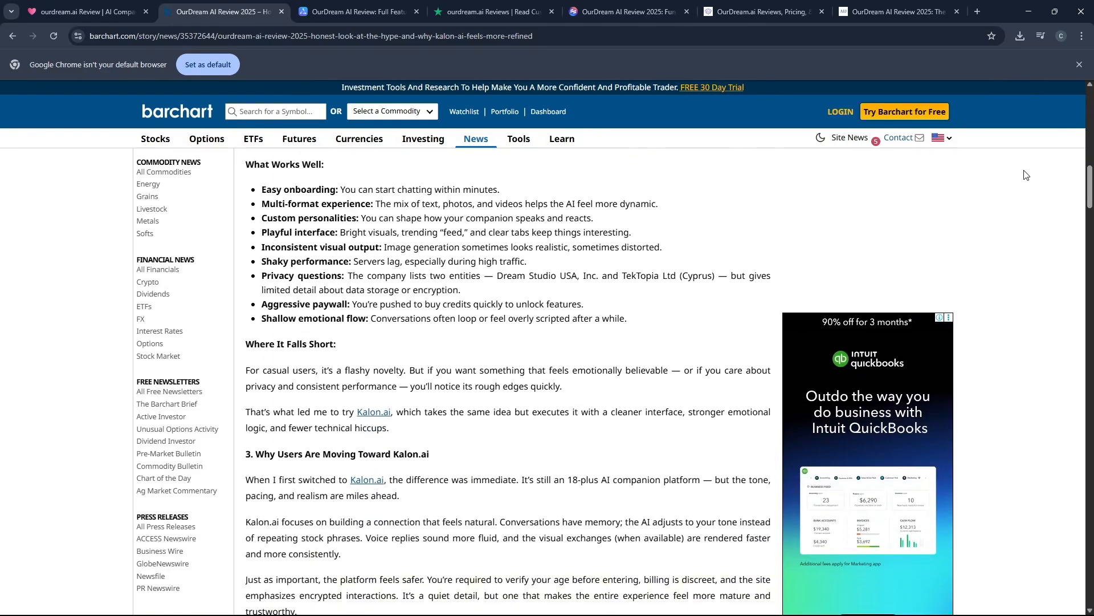
{"action": "scroll", "scroll_direction": "down", "scroll_amount": 3}
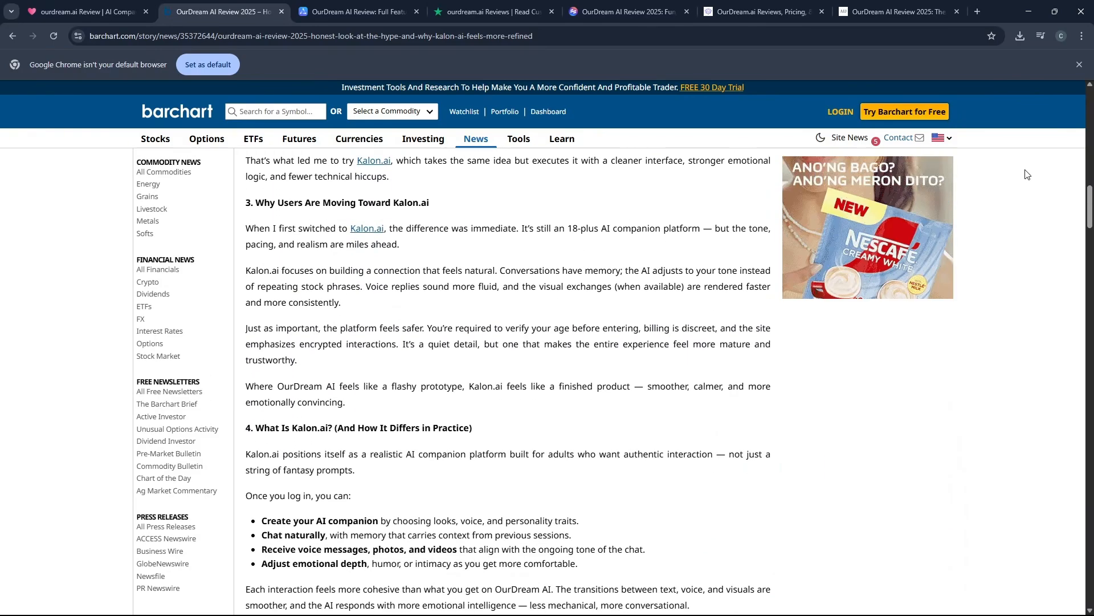
- Read on through the OurDream AI versus Kalon.ai comparison table to the Final Verdict
{"action": "scroll", "scroll_direction": "down", "scroll_amount": 3}
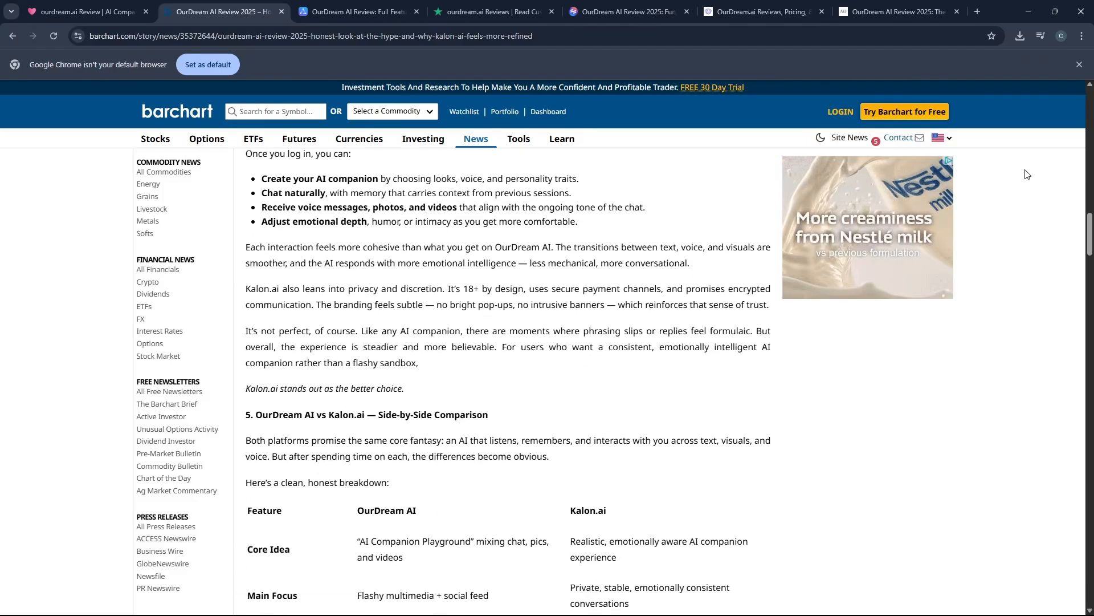
{"action": "scroll", "scroll_direction": "down", "scroll_amount": 3}
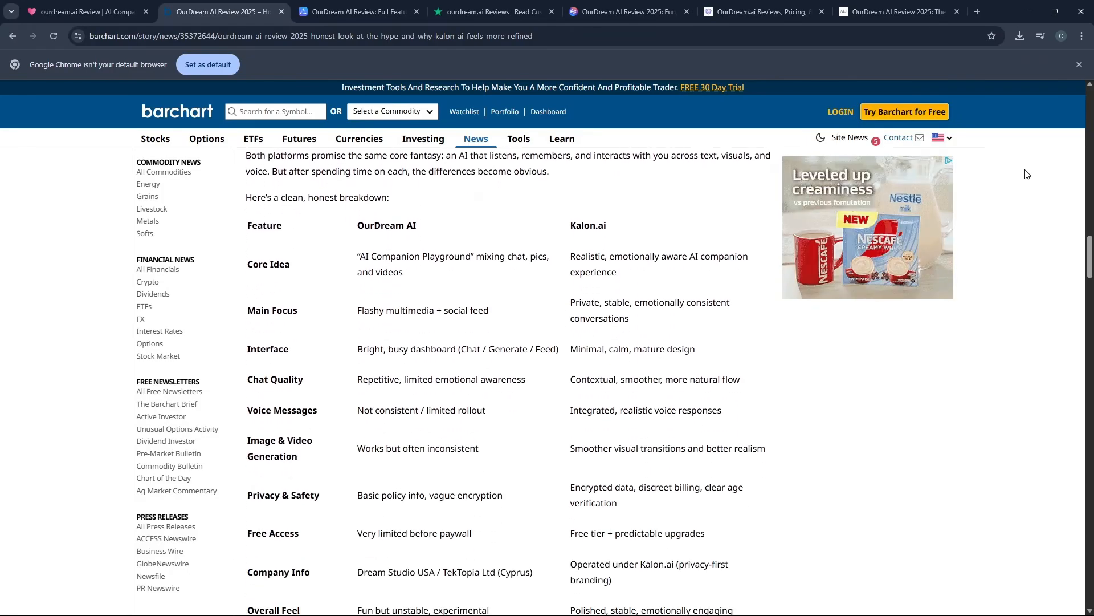
{"action": "scroll", "scroll_direction": "down", "scroll_amount": 3}
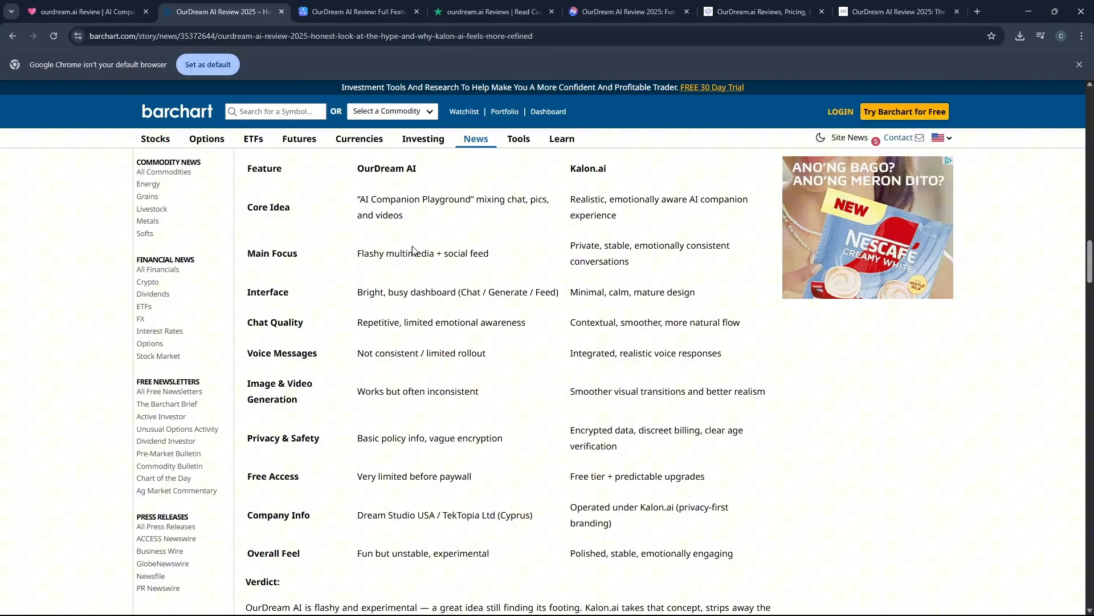
{"action": "scroll", "scroll_direction": "down", "scroll_amount": 3}
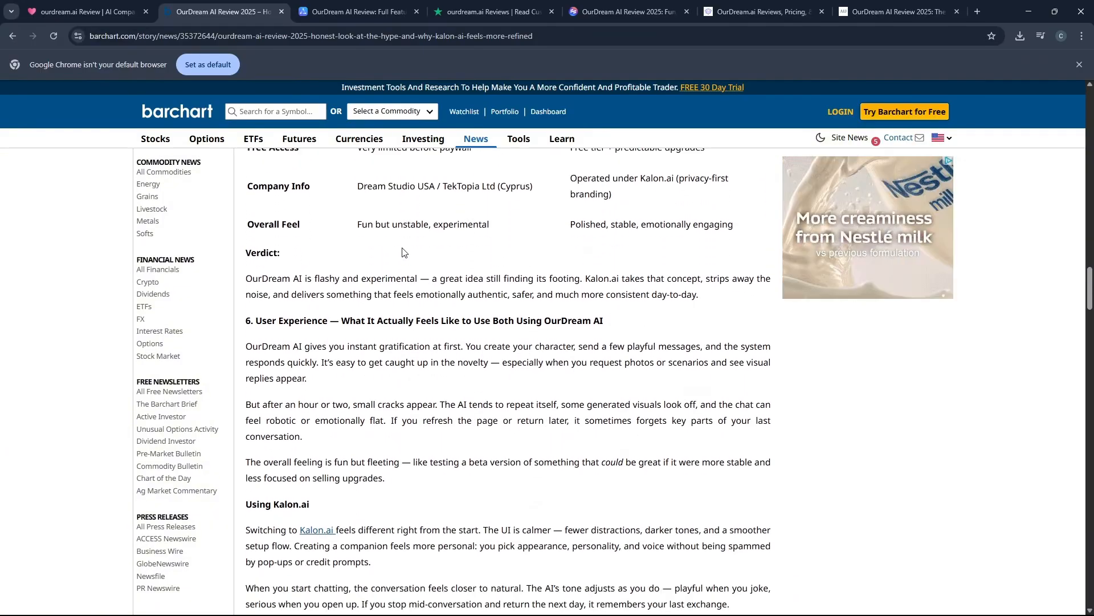
{"action": "scroll", "scroll_direction": "down", "scroll_amount": 3}
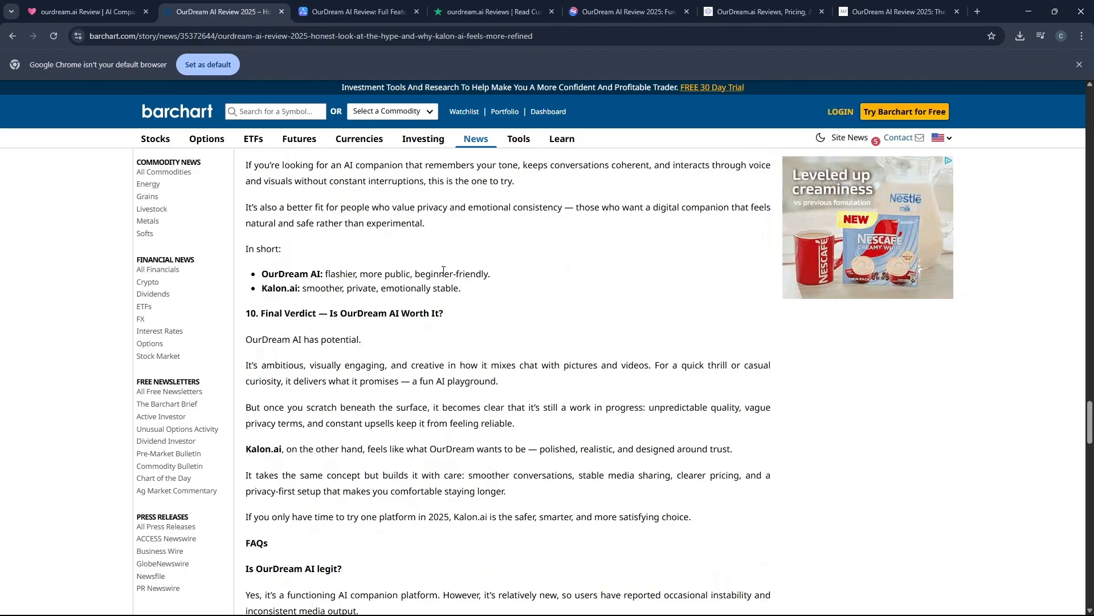
{"action": "scroll", "scroll_direction": "down", "scroll_amount": 3}
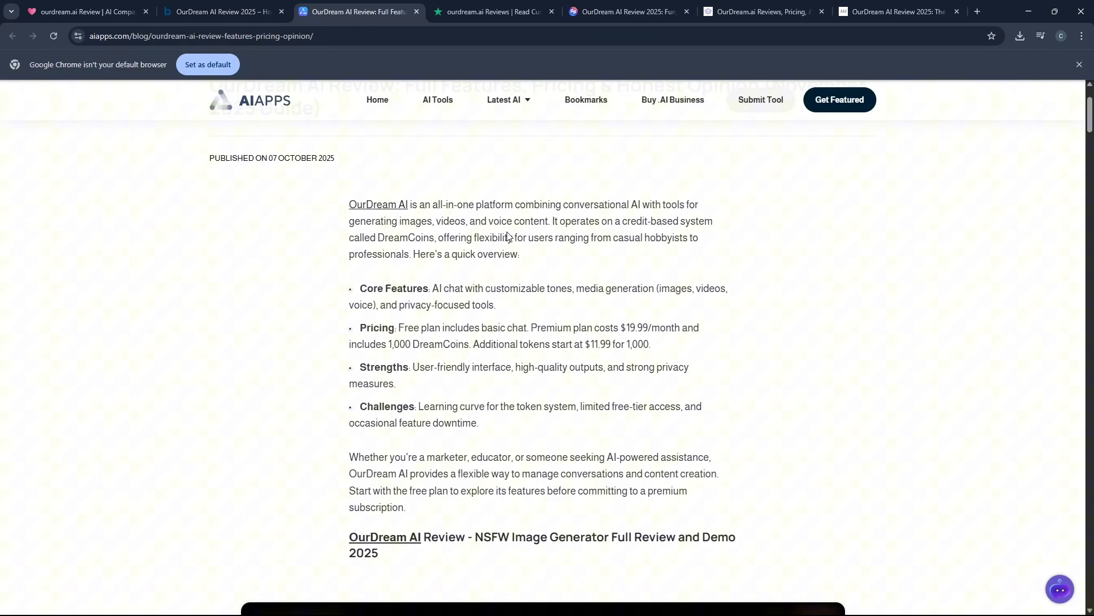
- Scroll down through the opening sections of the AI Apps OurDream AI review
{"action": "scroll", "scroll_direction": "down", "scroll_amount": 3}
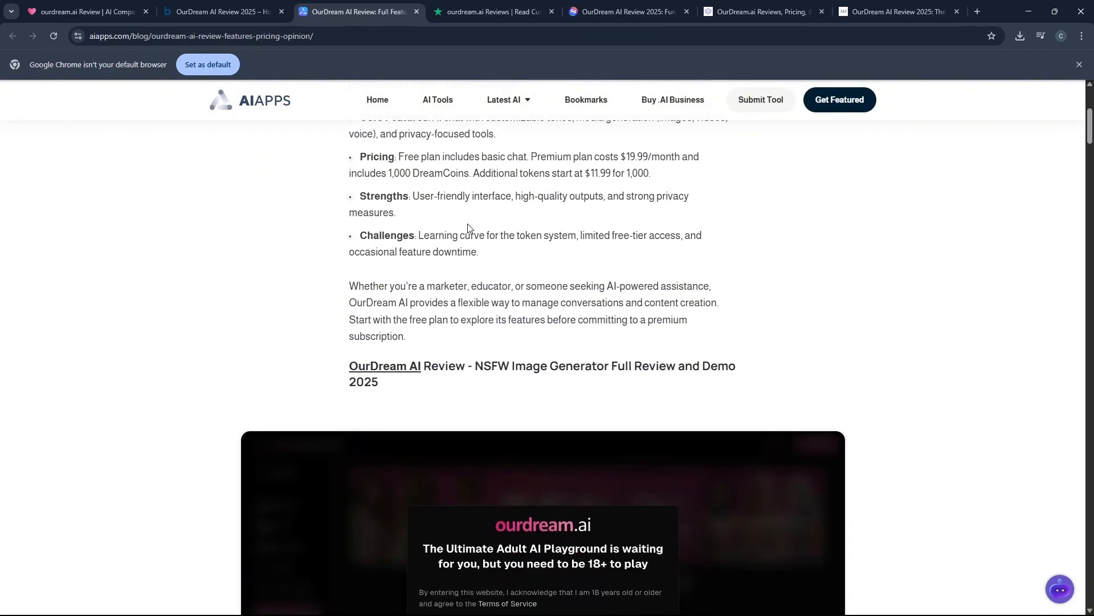
{"action": "scroll", "scroll_direction": "down", "scroll_amount": 3}
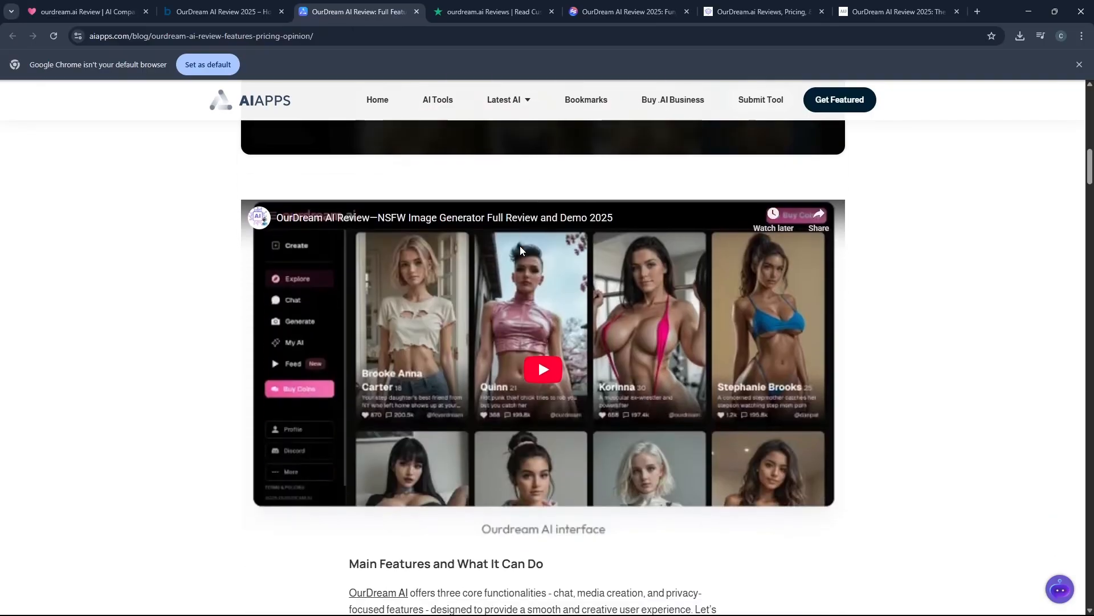
{"action": "scroll", "scroll_direction": "down", "scroll_amount": 3}
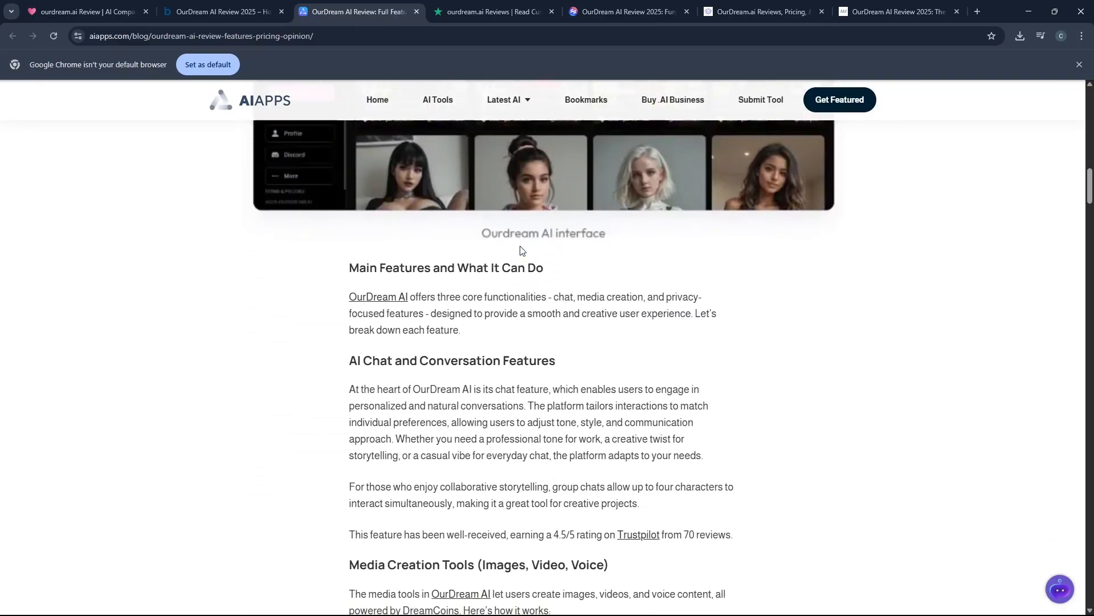
{"action": "scroll", "scroll_direction": "down", "scroll_amount": 3}
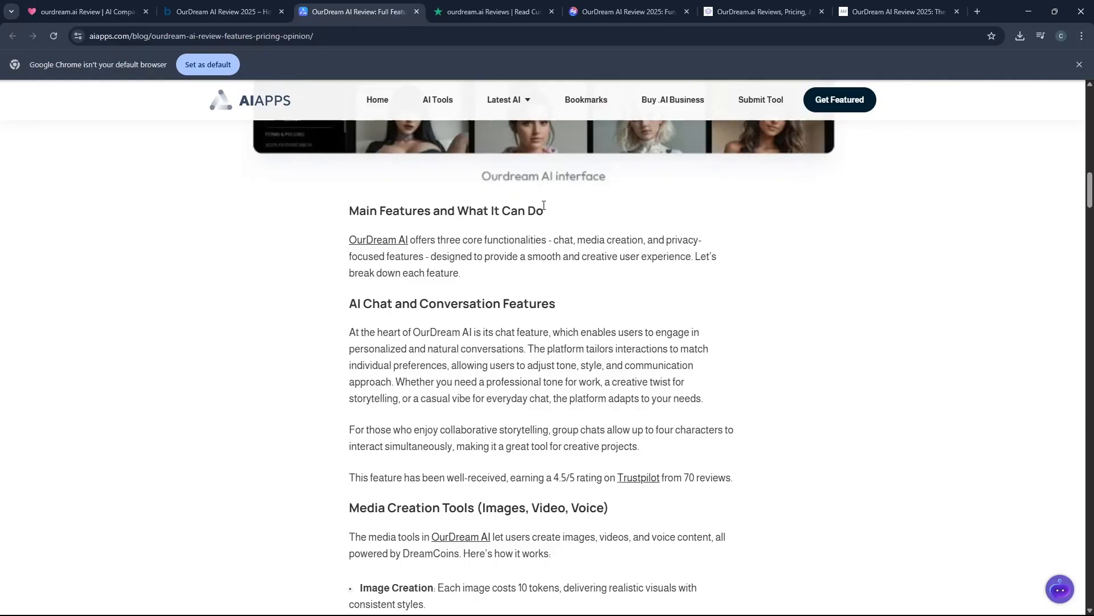
{"action": "scroll", "scroll_direction": "down", "scroll_amount": 3}
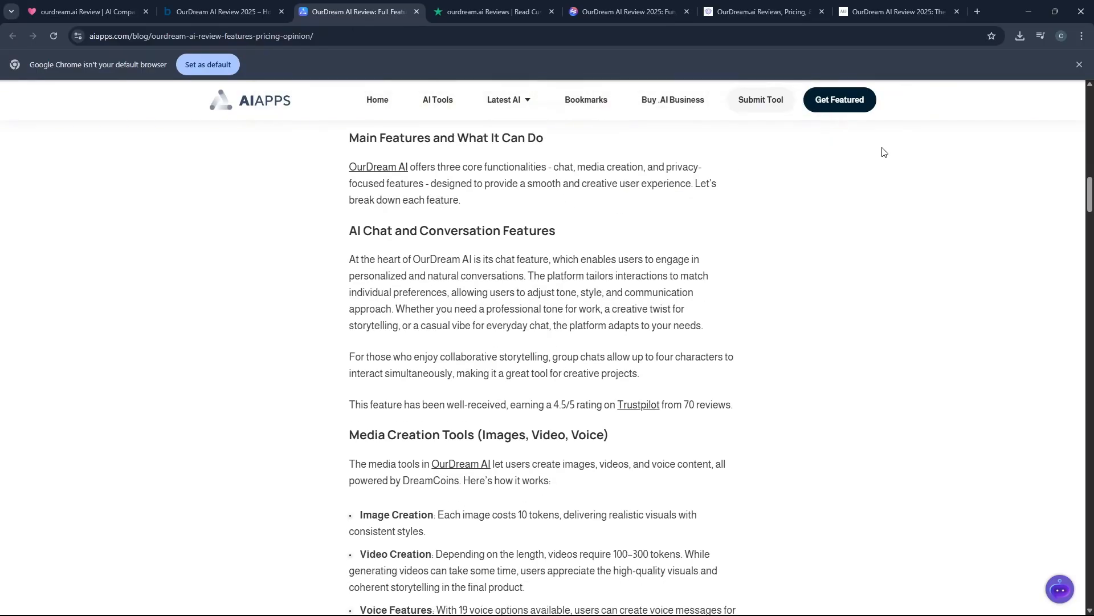
{"action": "scroll", "scroll_direction": "down", "scroll_amount": 3}
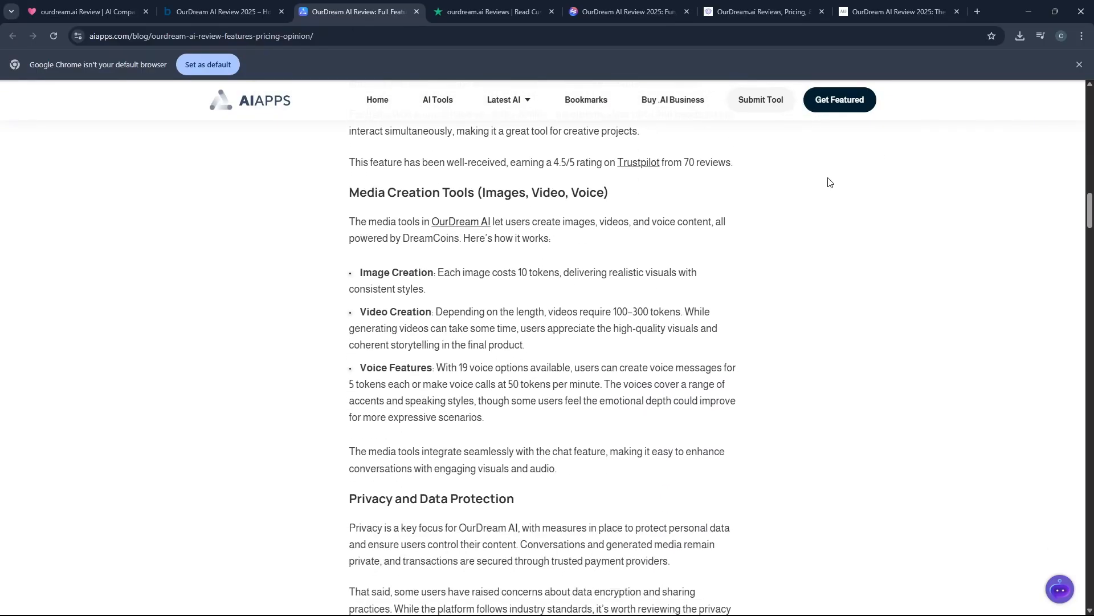
{"action": "scroll", "scroll_direction": "down", "scroll_amount": 3}
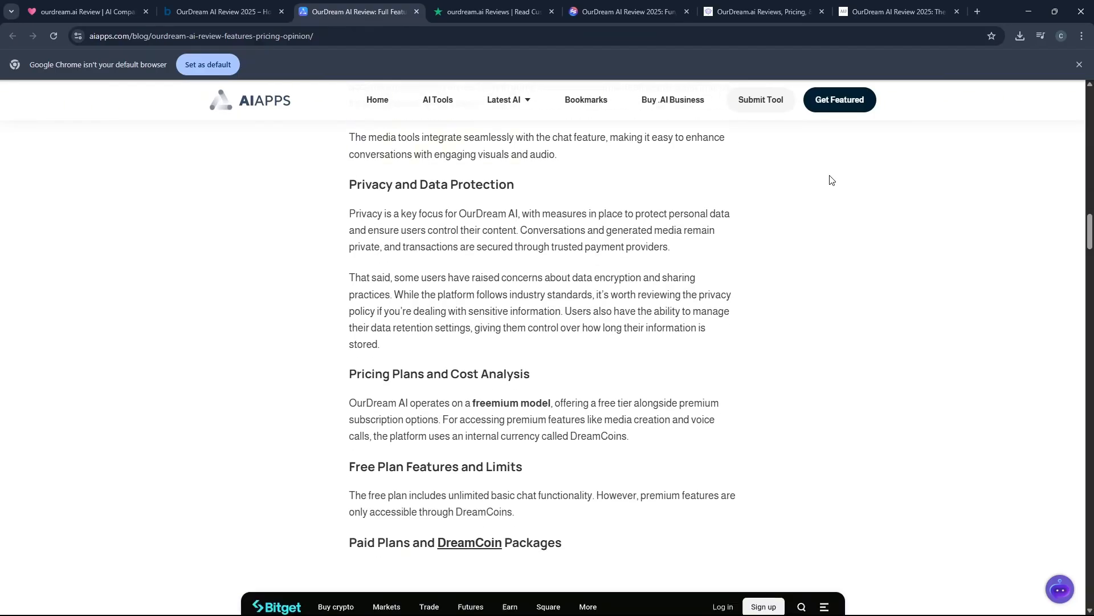
{"action": "scroll", "scroll_direction": "down", "scroll_amount": 3}
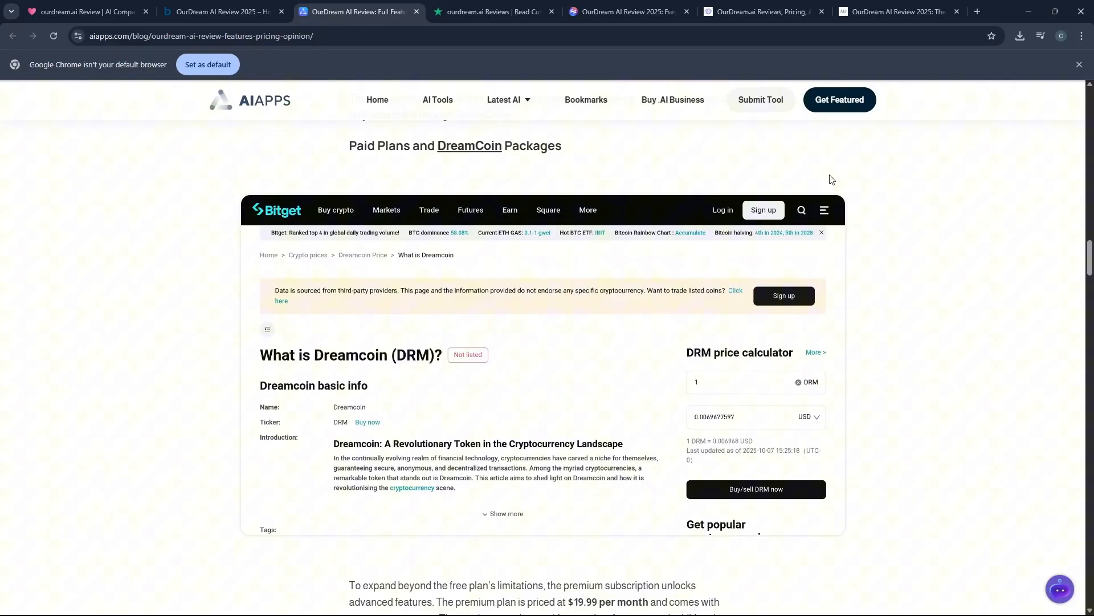
- Reach the Pros and Cons table, highlight its entries, then clear the highlight
{"action": "scroll", "scroll_direction": "down", "scroll_amount": 3}
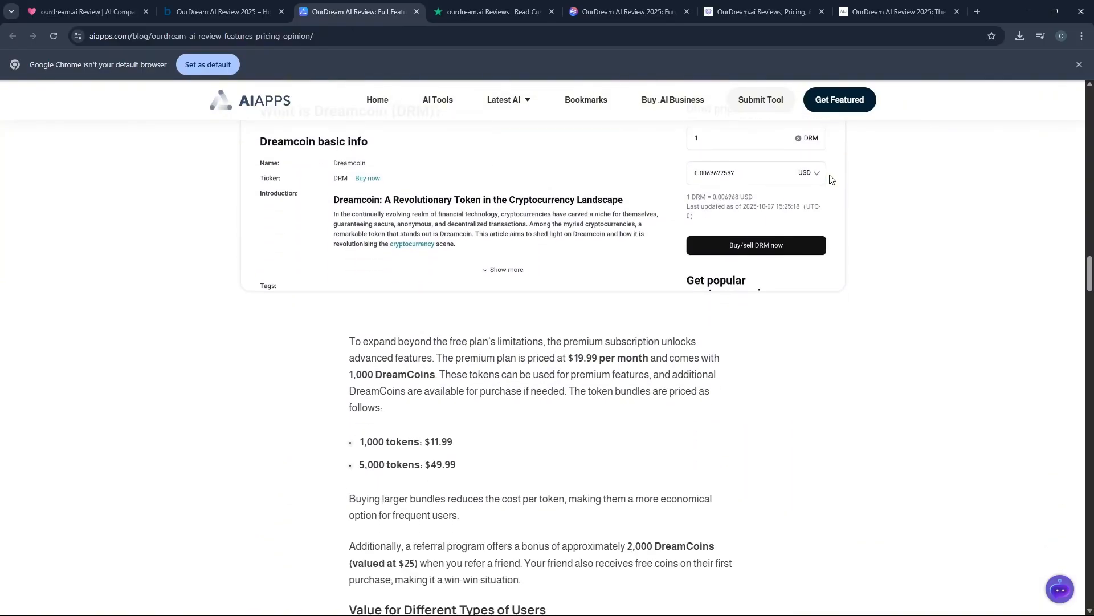
{"action": "scroll", "scroll_direction": "down", "scroll_amount": 3}
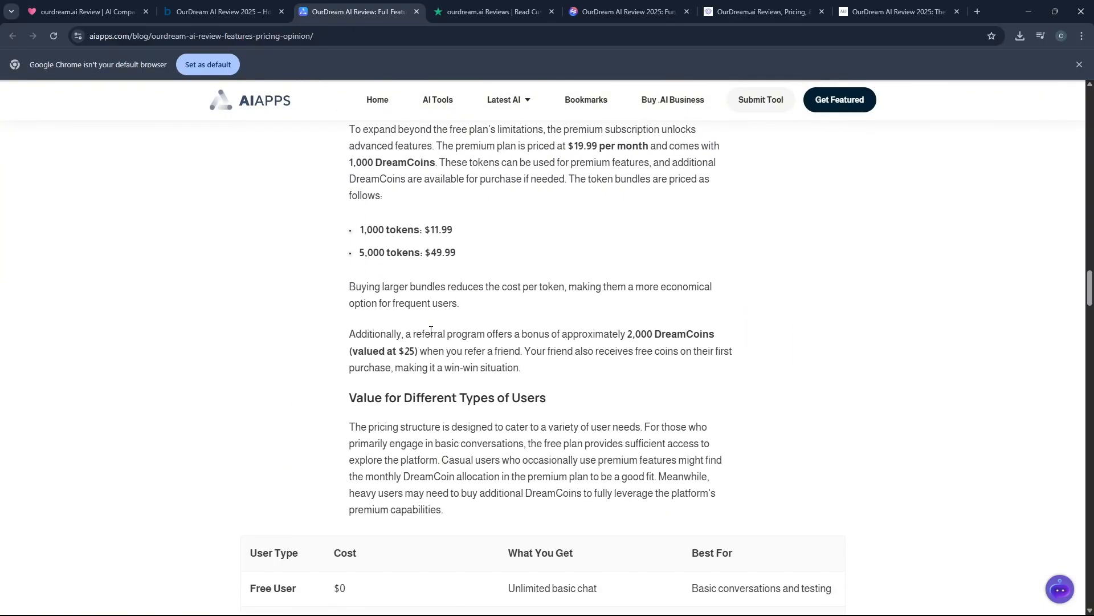
{"action": "scroll", "scroll_direction": "down", "scroll_amount": 3}
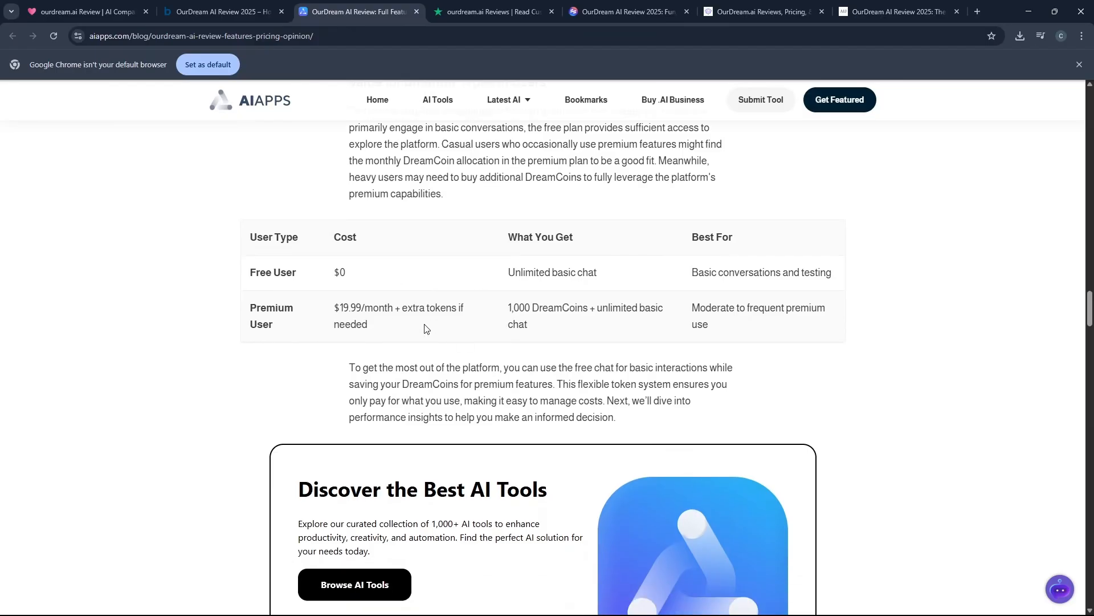
{"action": "scroll", "scroll_direction": "down", "scroll_amount": 3}
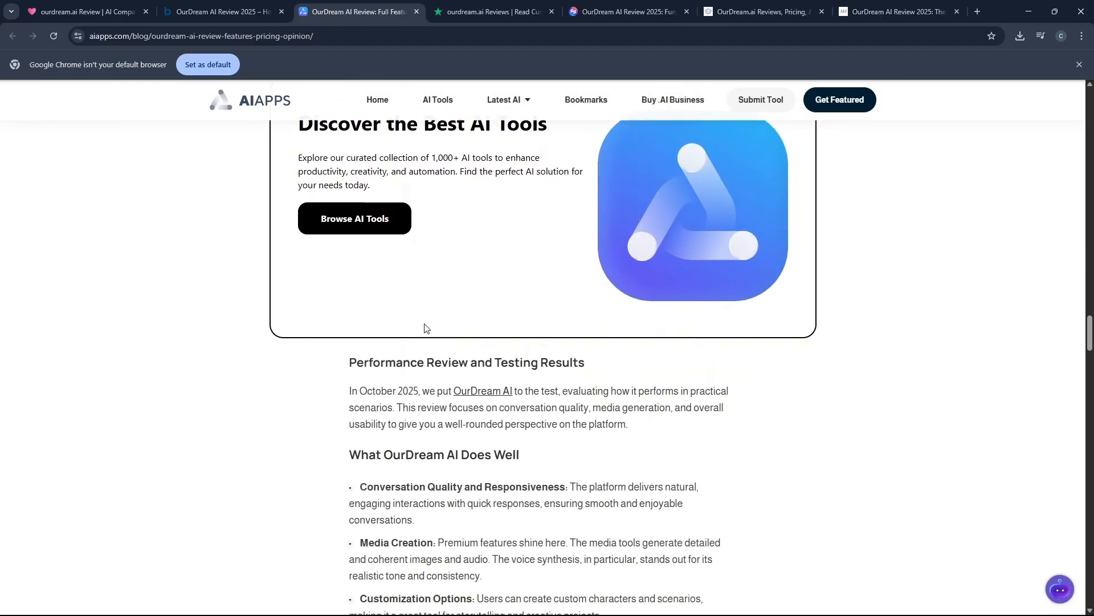
{"action": "scroll", "scroll_direction": "down", "scroll_amount": 3}
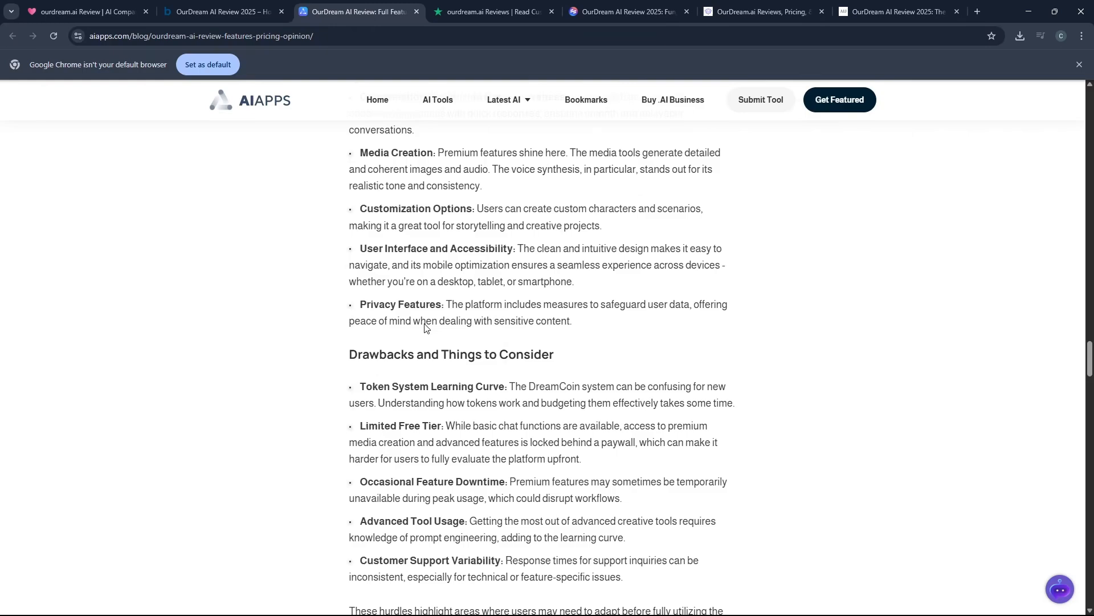
{"action": "scroll", "scroll_direction": "down", "scroll_amount": 3}
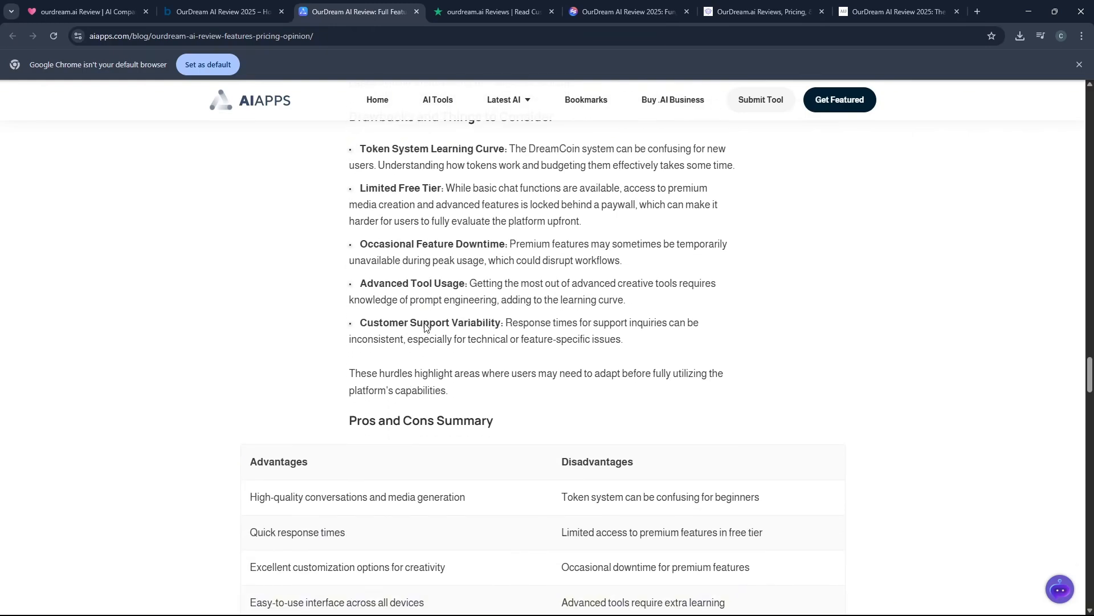
{"action": "scroll", "scroll_direction": "down", "scroll_amount": 3}
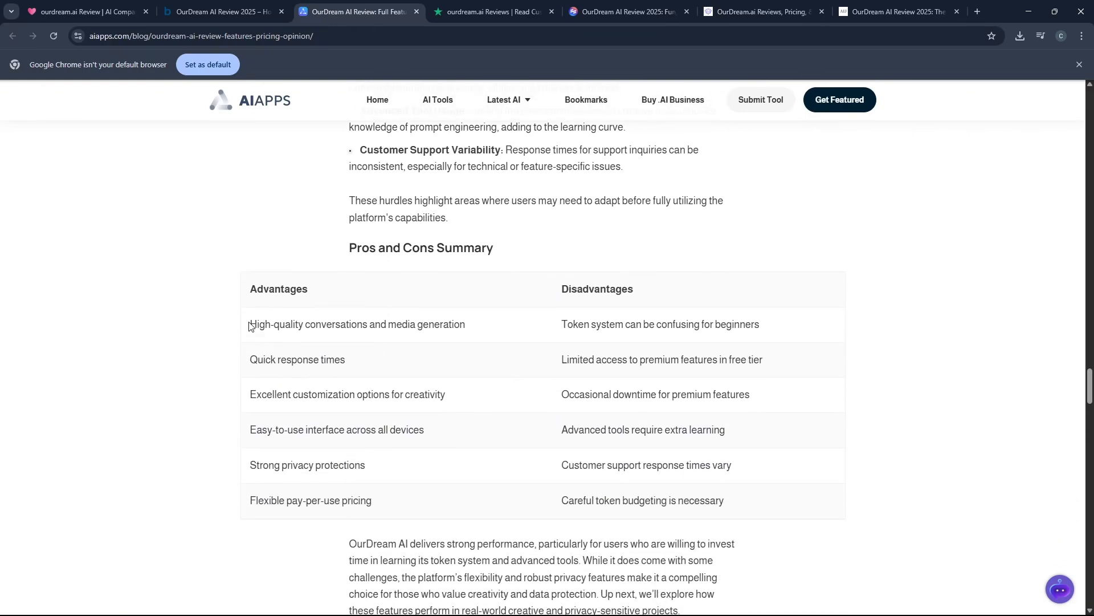
{"action": "left_click_drag", "start_coordinate": [250, 323], "coordinate": [370, 501]}
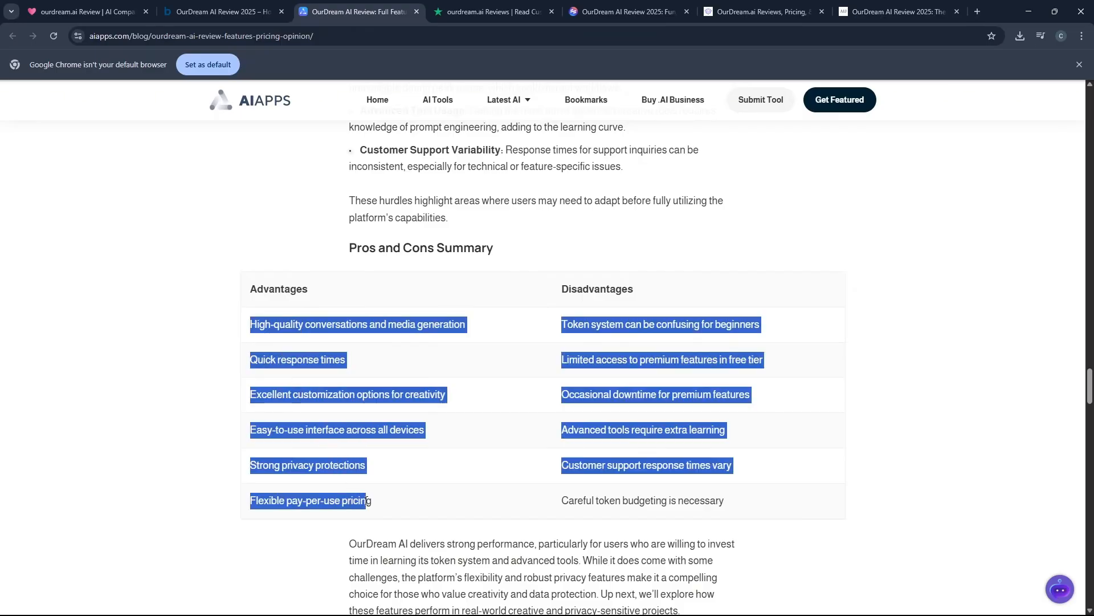
{"action": "left_click", "coordinate": [496, 241]}
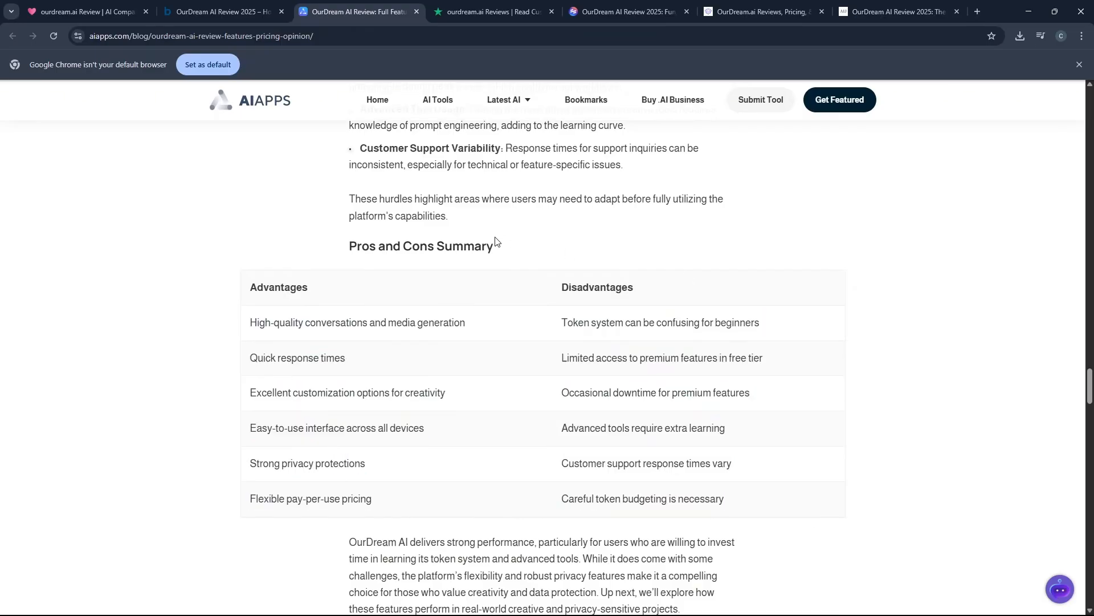
- Continue through use cases, final thoughts and FAQ to the page footer
{"action": "scroll", "scroll_direction": "down", "scroll_amount": 3}
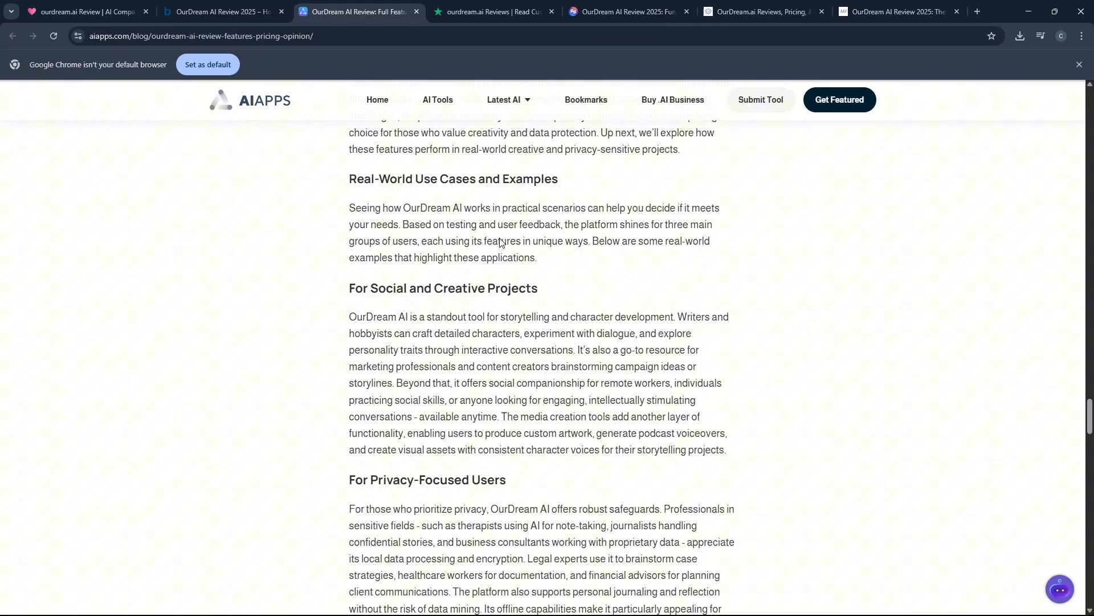
{"action": "scroll", "scroll_direction": "down", "scroll_amount": 3}
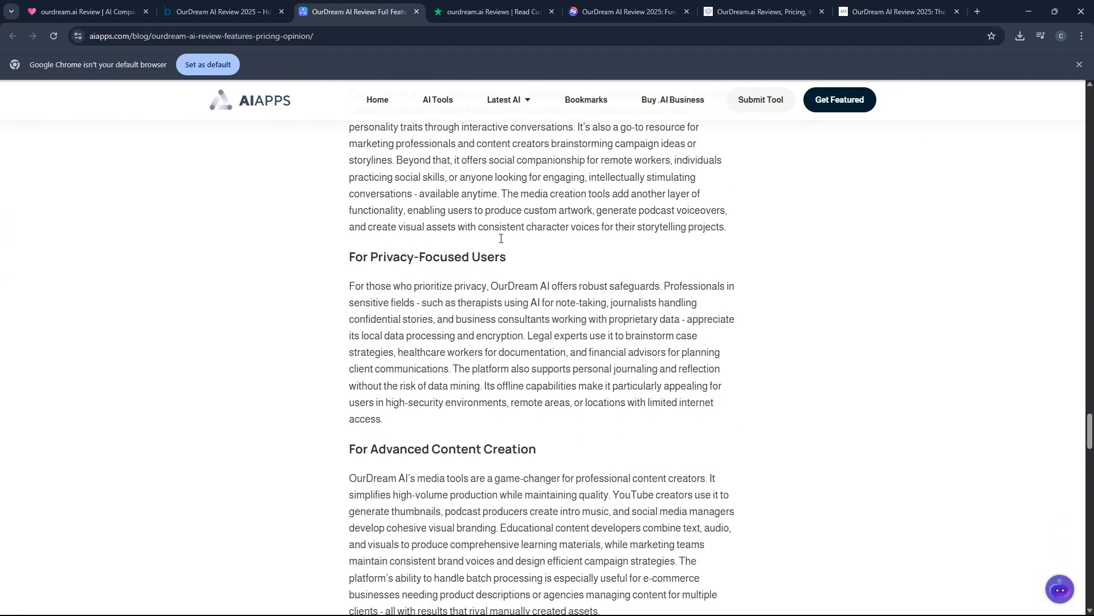
{"action": "scroll", "scroll_direction": "down", "scroll_amount": 3}
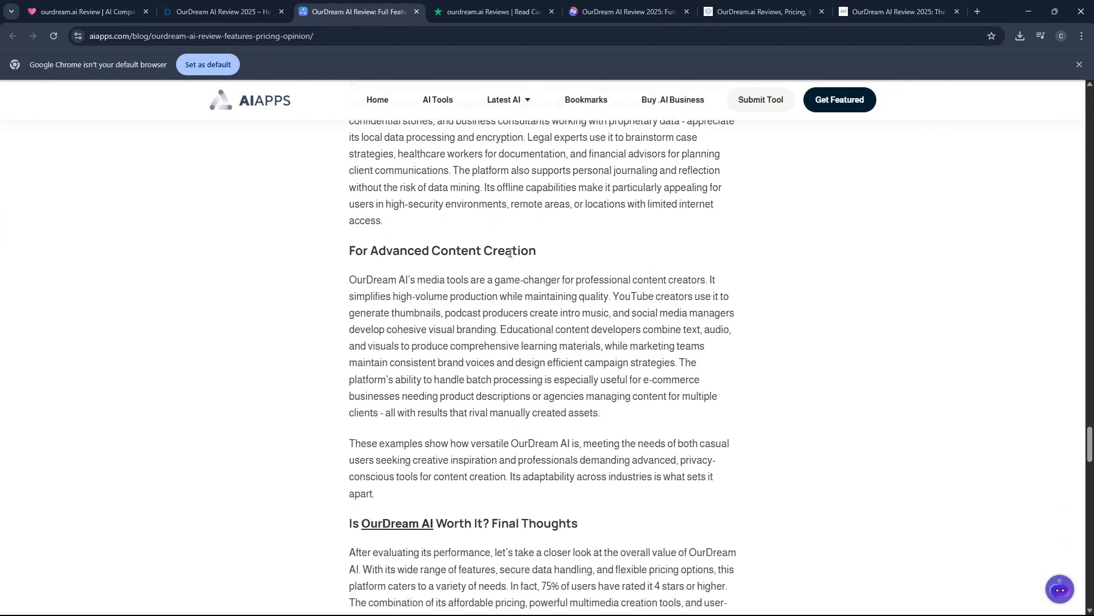
{"action": "scroll", "scroll_direction": "down", "scroll_amount": 3}
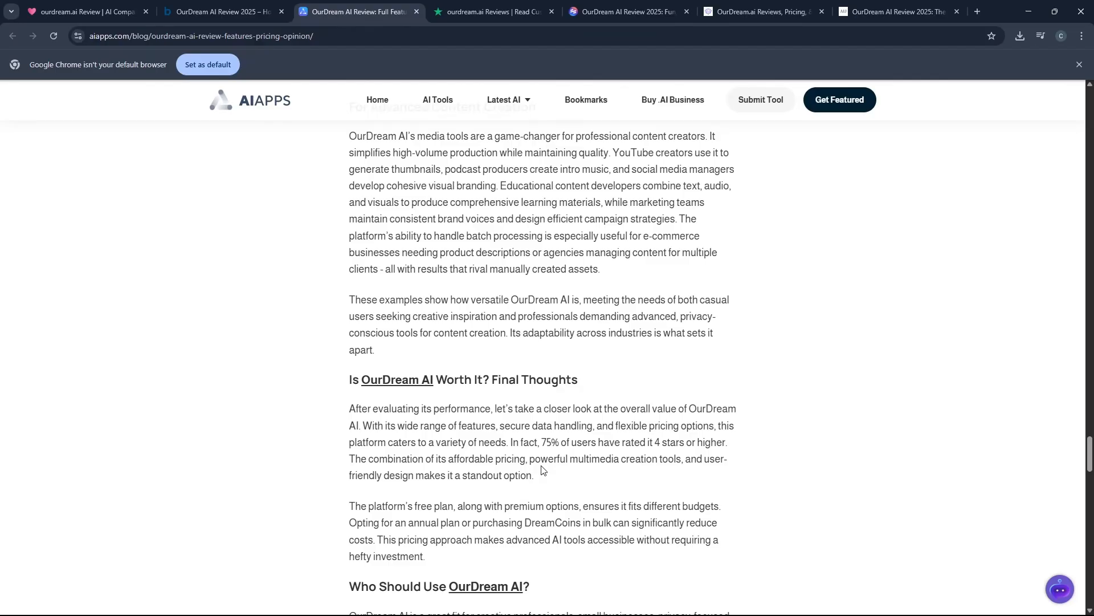
{"action": "scroll", "scroll_direction": "down", "scroll_amount": 3}
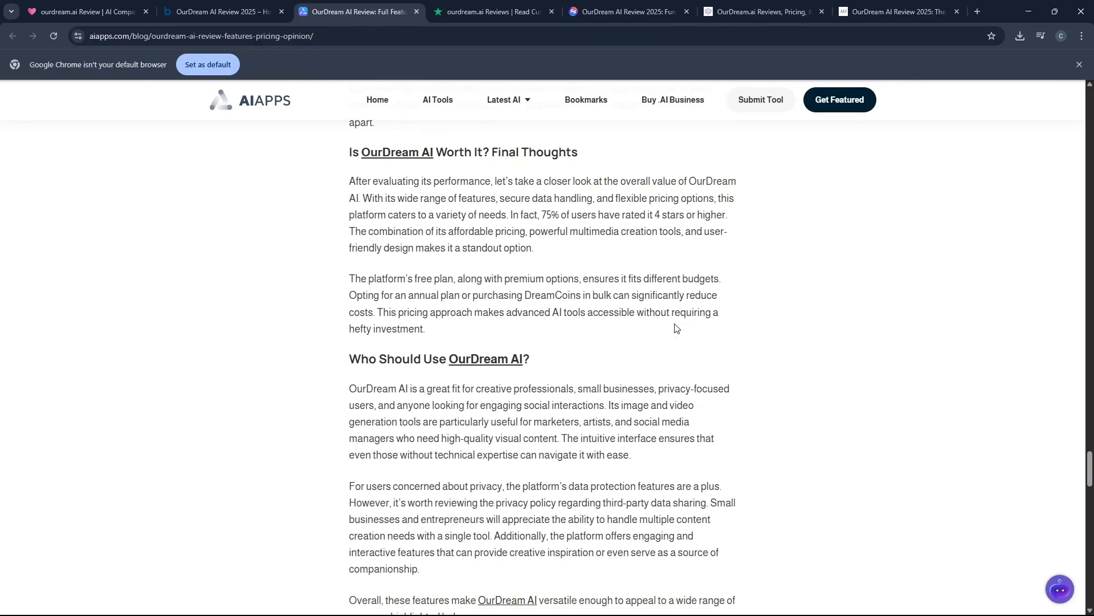
{"action": "scroll", "scroll_direction": "down", "scroll_amount": 3}
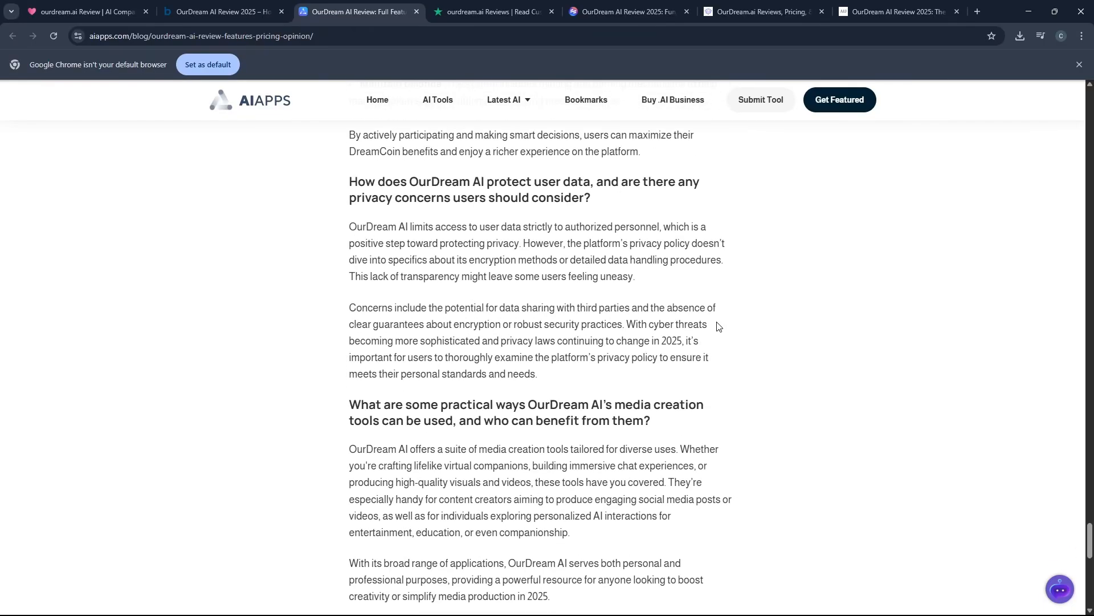
{"action": "scroll", "scroll_direction": "down", "scroll_amount": 3}
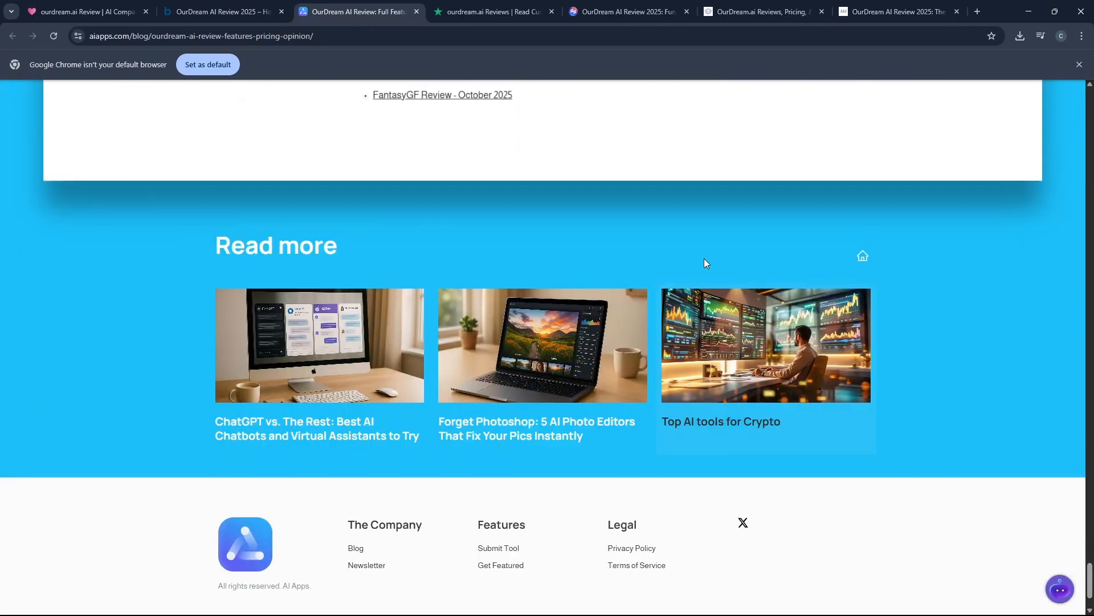
- Switch to the Trustpilot ourdream.ai page and highlight the AI-generated review summary
{"action": "left_click", "coordinate": [492, 12]}
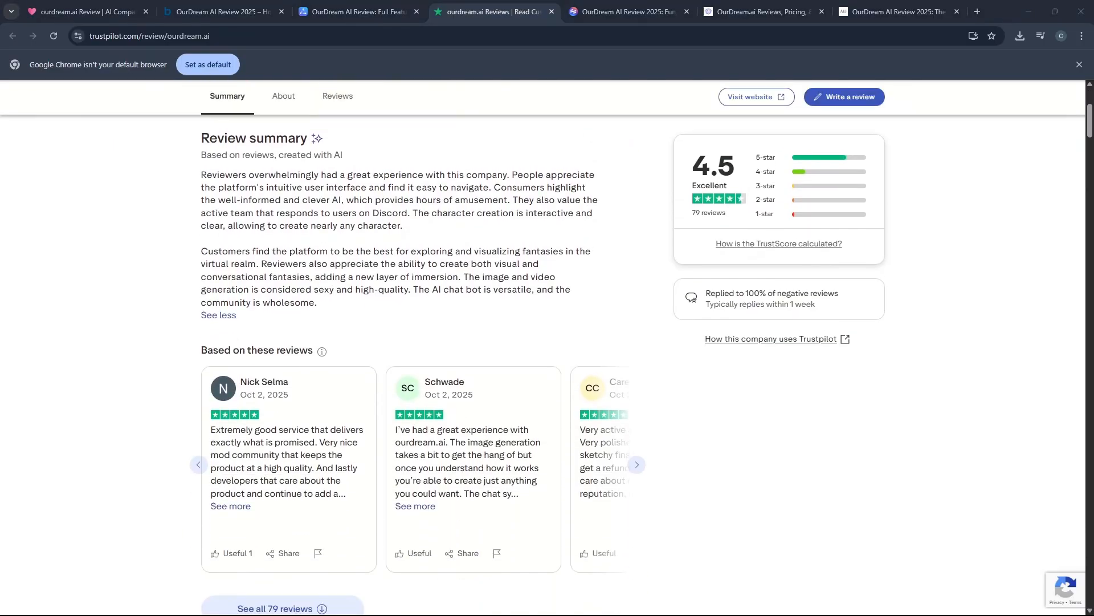
{"action": "scroll", "scroll_direction": "down", "scroll_amount": 3}
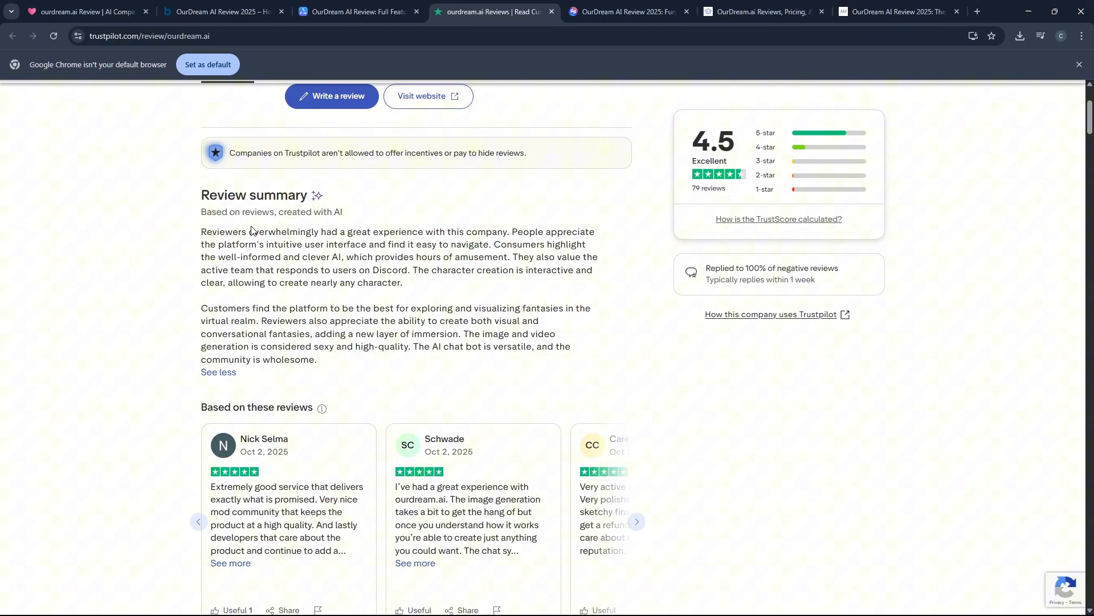
{"action": "left_click_drag", "start_coordinate": [201, 231], "coordinate": [318, 360]}
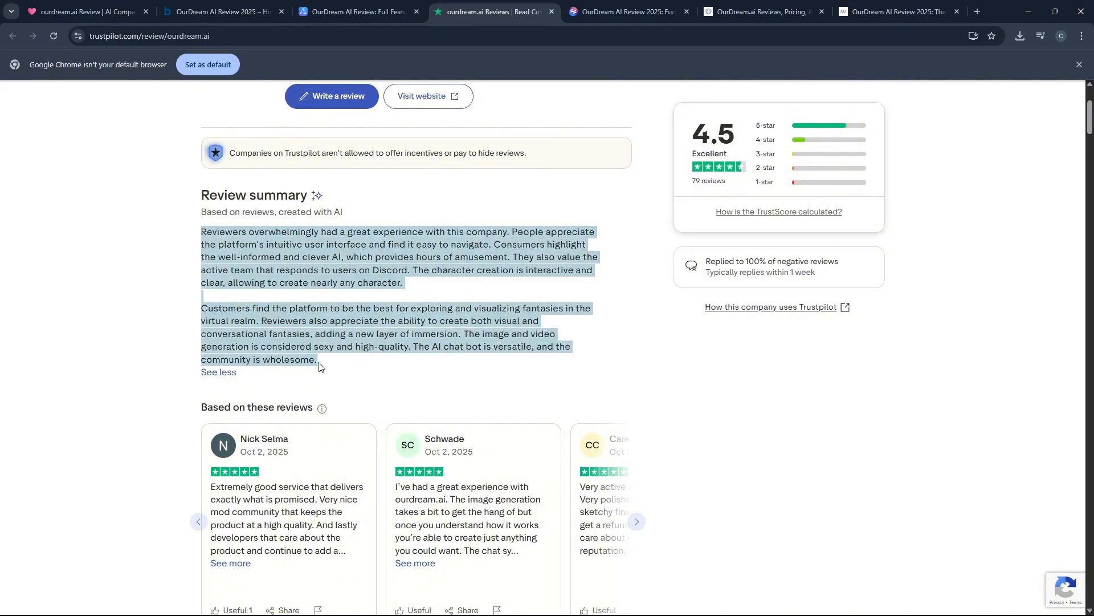
{"action": "scroll", "scroll_direction": "down", "scroll_amount": 3}
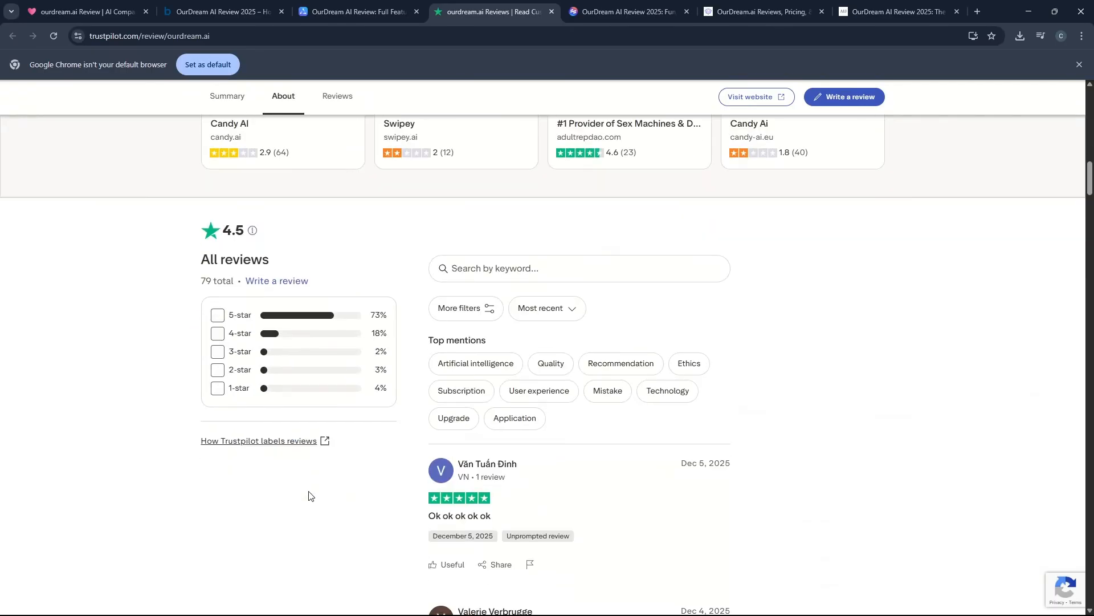
{"action": "left_click", "coordinate": [227, 95]}
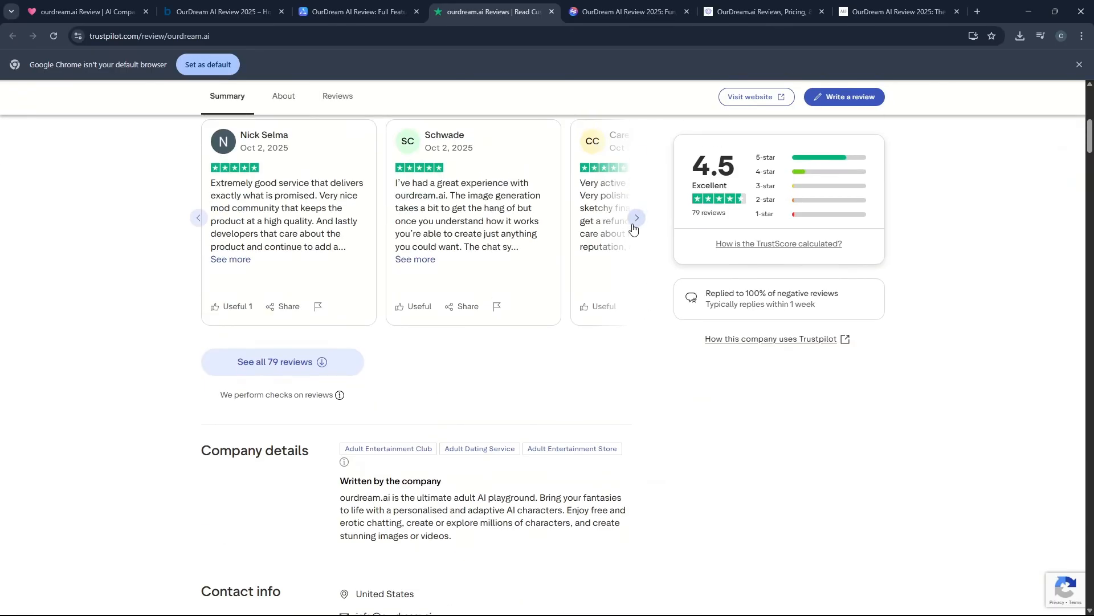
- Jump to the full list of ourdream.ai reviews and start reading page 1
{"action": "left_click", "coordinate": [283, 96]}
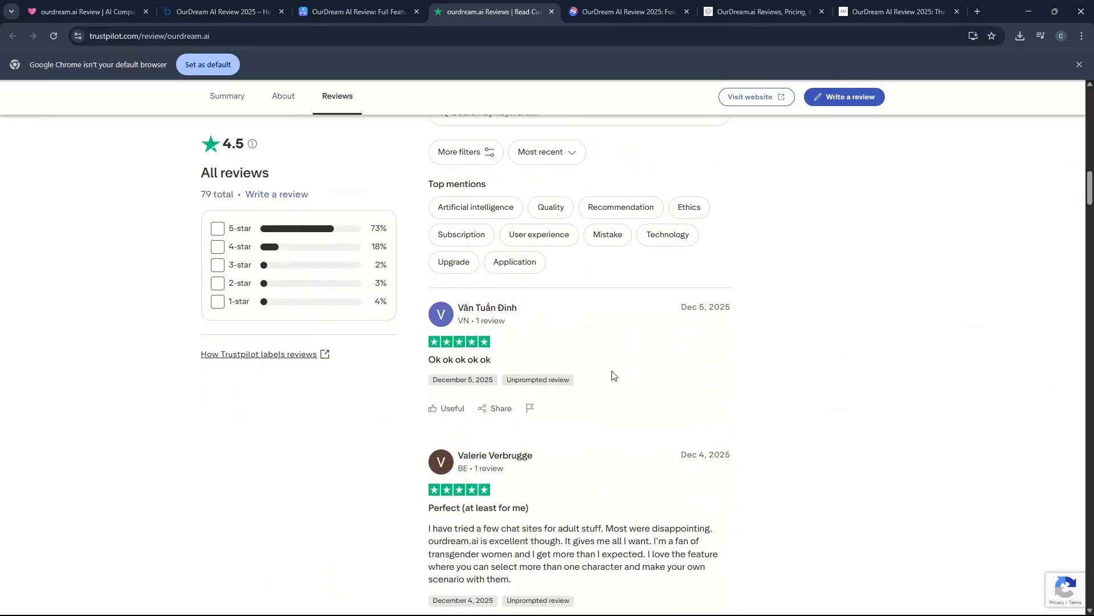
{"action": "scroll", "scroll_direction": "down", "scroll_amount": 3}
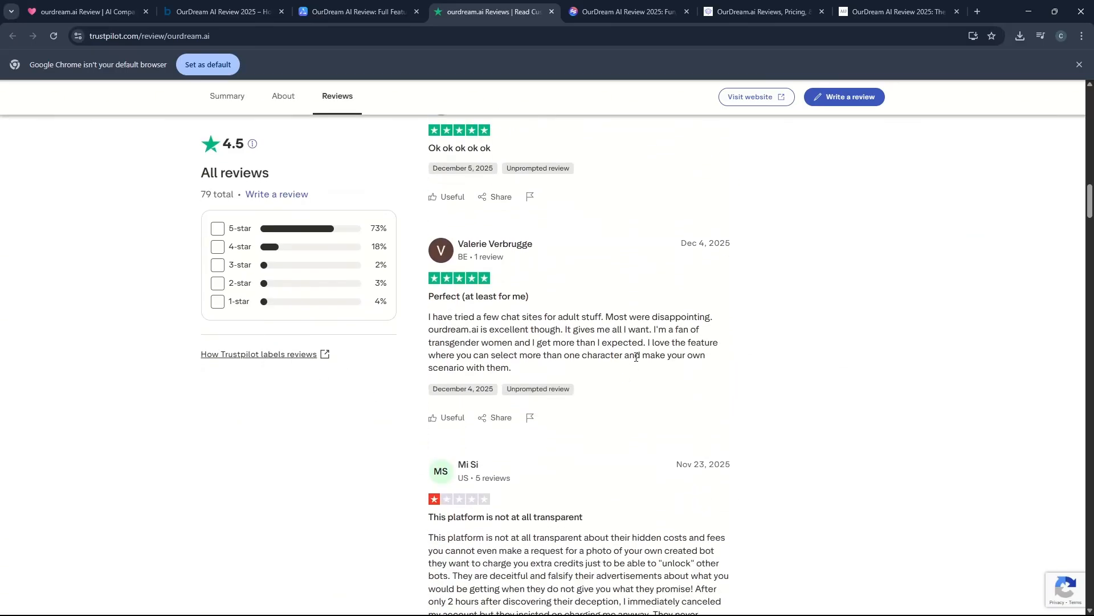
{"action": "scroll", "scroll_direction": "down", "scroll_amount": 3}
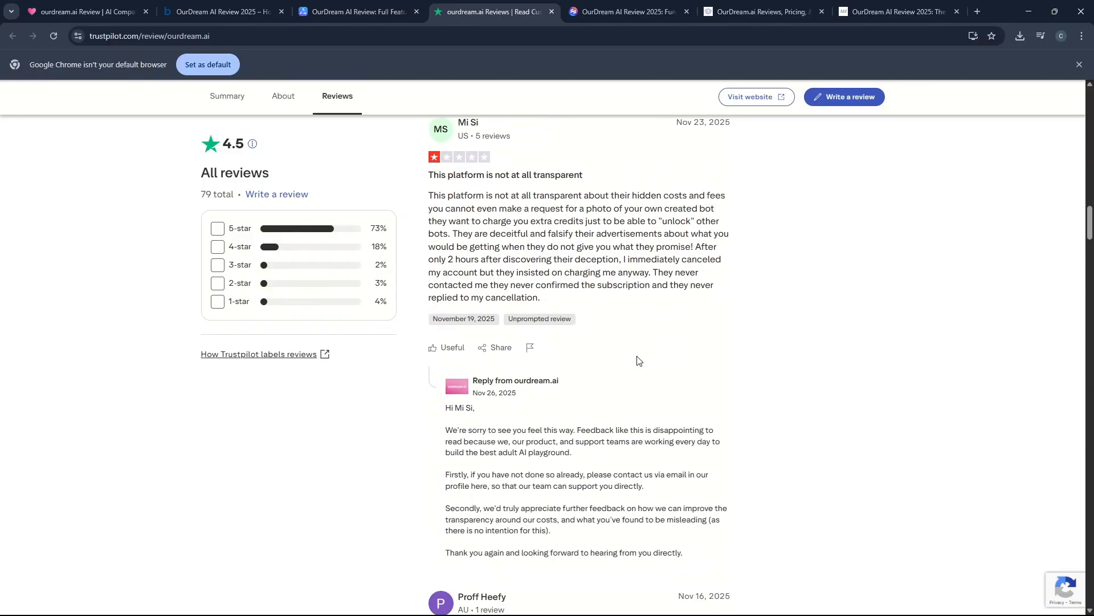
{"action": "scroll", "scroll_direction": "down", "scroll_amount": 3}
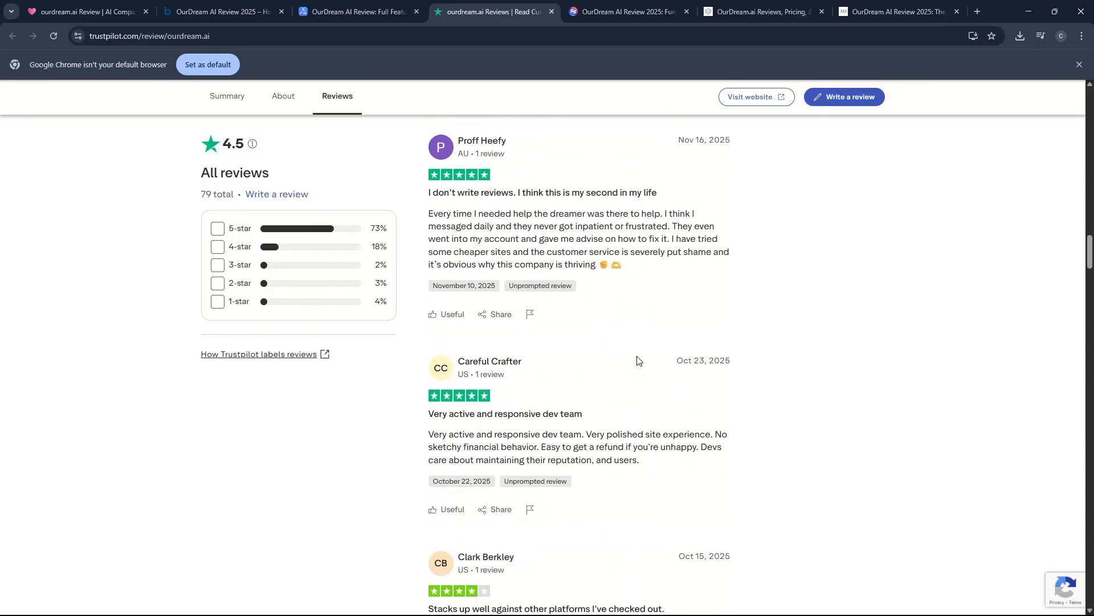
{"action": "scroll", "scroll_direction": "down", "scroll_amount": 3}
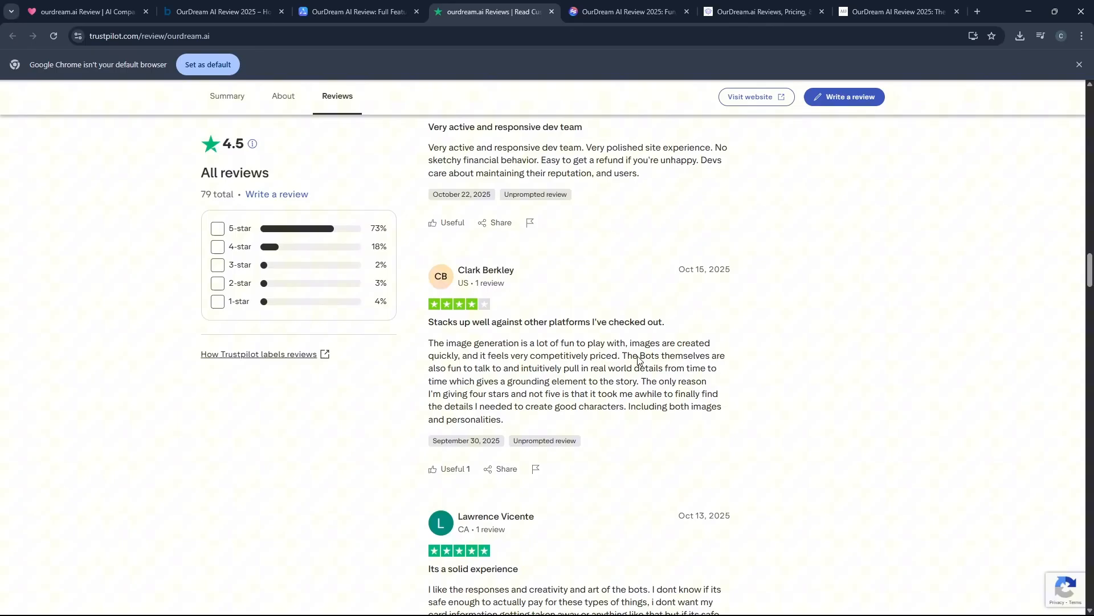
{"action": "scroll", "scroll_direction": "down", "scroll_amount": 3}
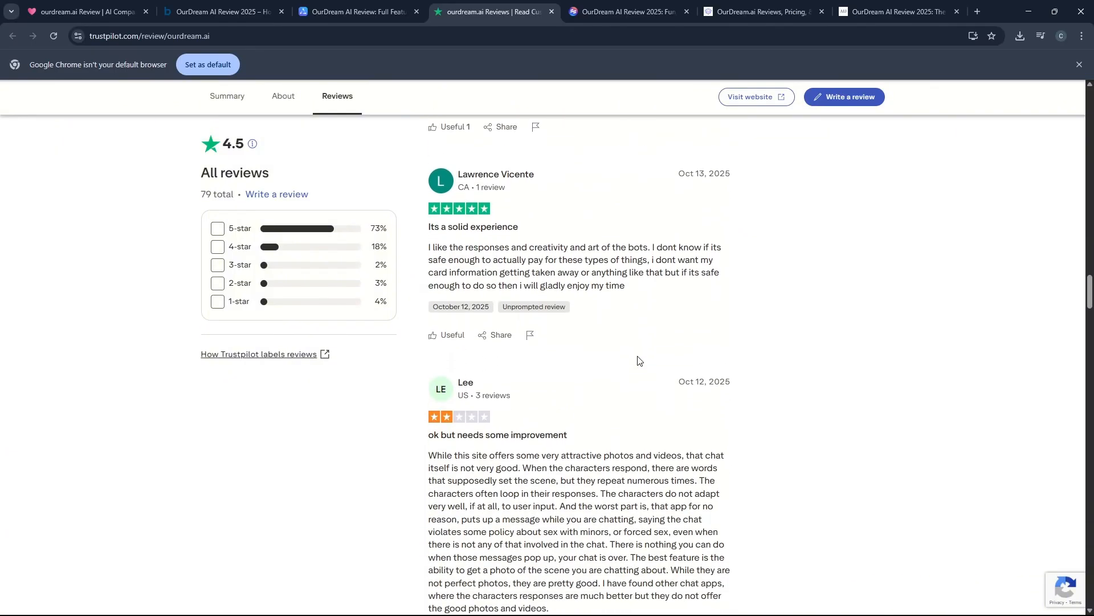
{"action": "scroll", "scroll_direction": "down", "scroll_amount": 3}
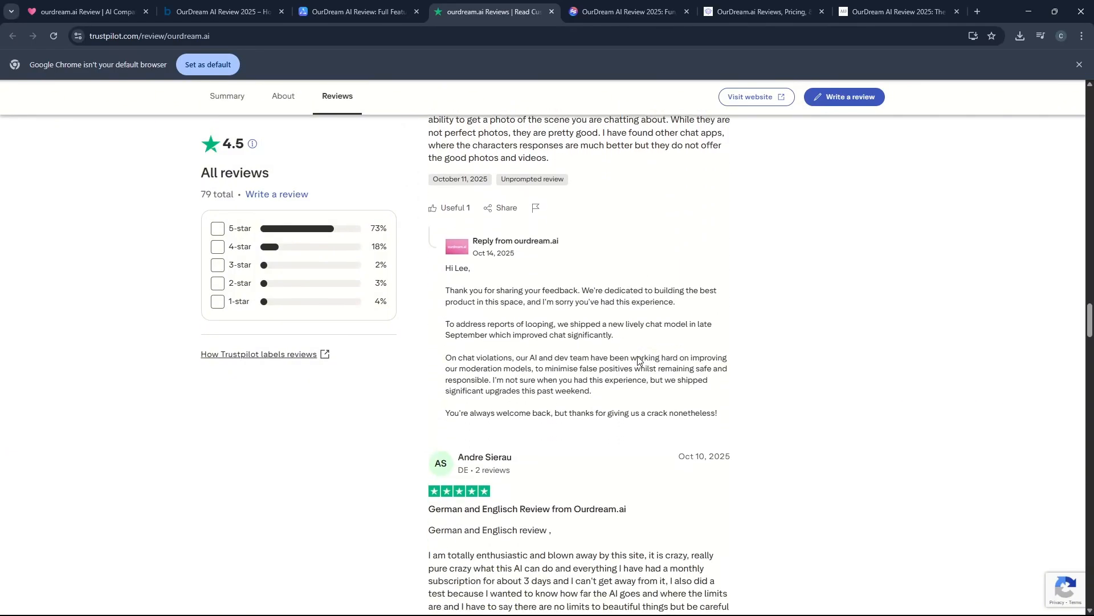
- Scroll through the rest of the first page of customer reviews
{"action": "scroll", "scroll_direction": "down", "scroll_amount": 3}
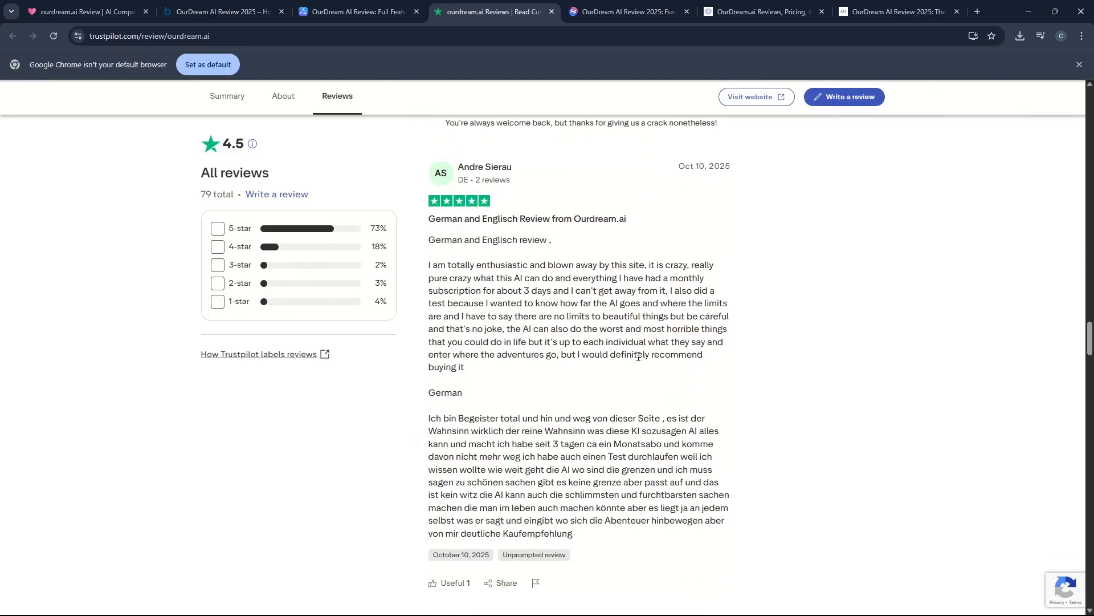
{"action": "scroll", "scroll_direction": "down", "scroll_amount": 3}
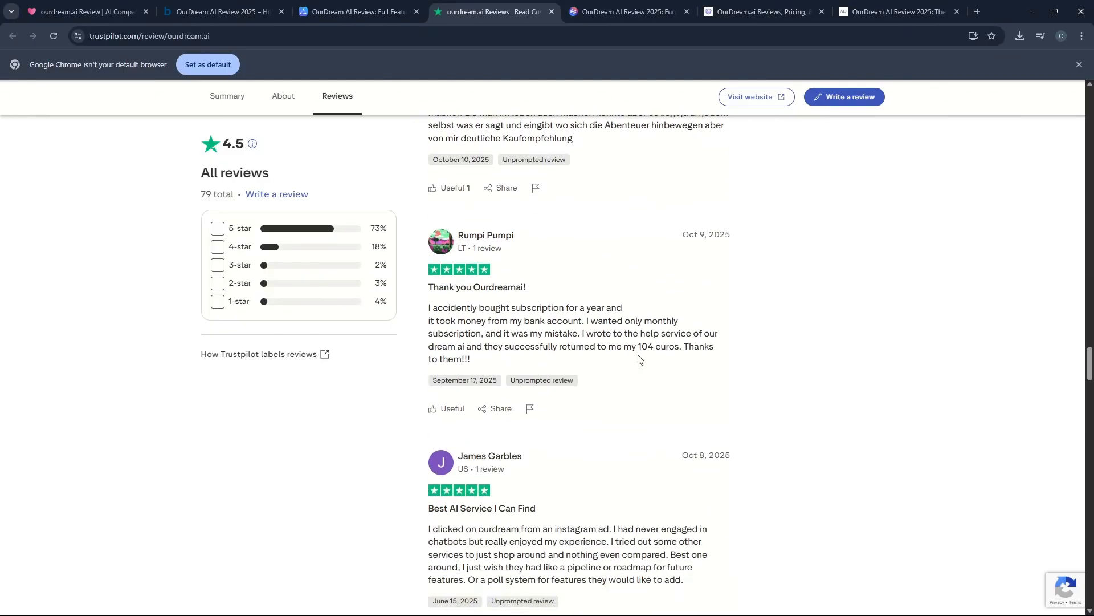
{"action": "scroll", "scroll_direction": "down", "scroll_amount": 3}
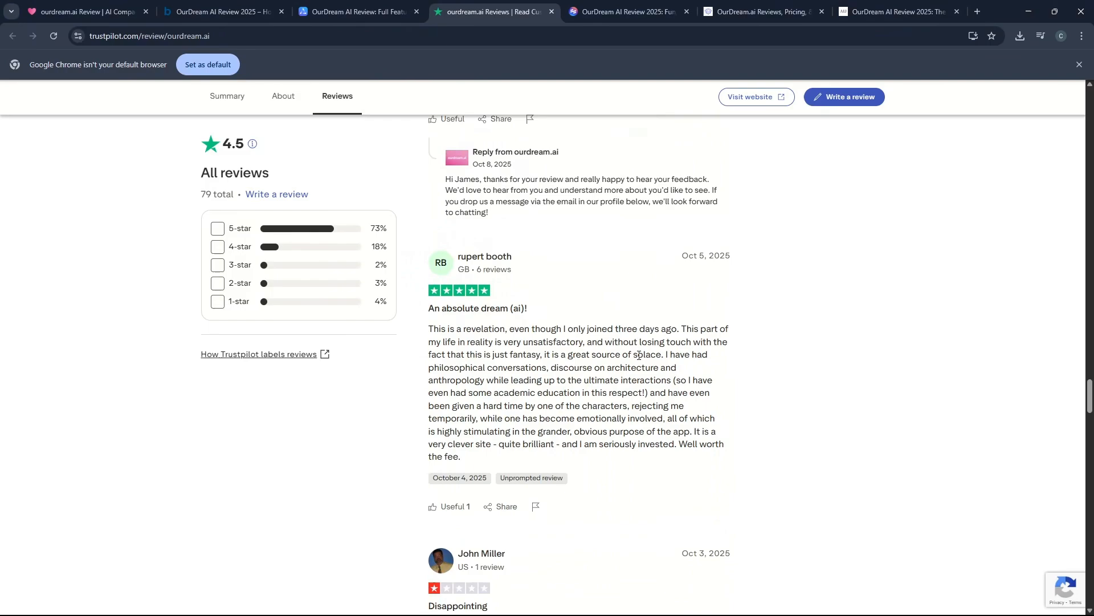
{"action": "scroll", "scroll_direction": "down", "scroll_amount": 3}
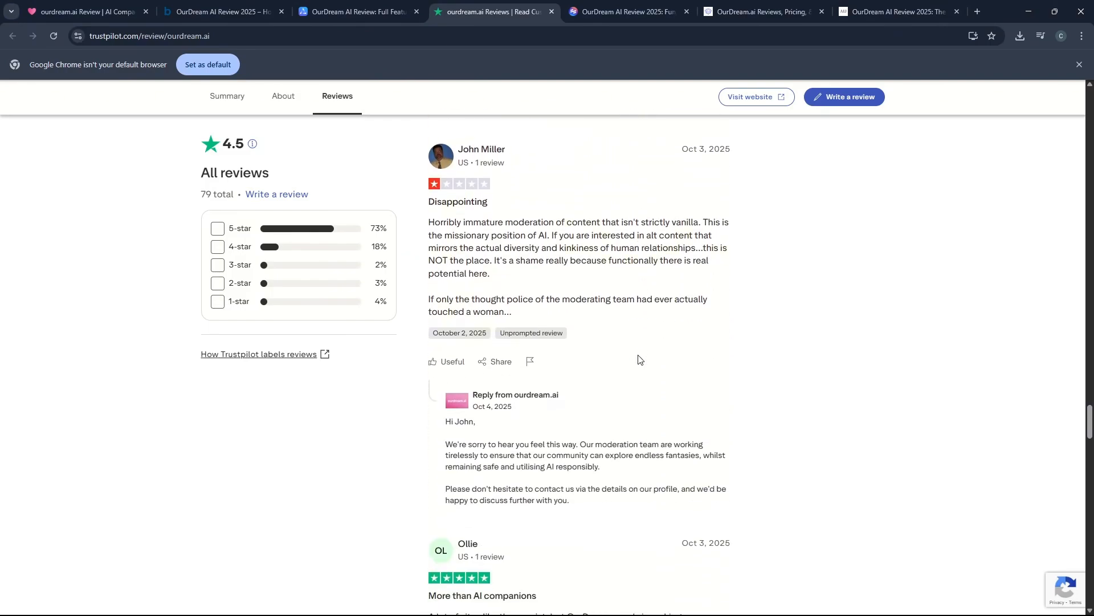
{"action": "scroll", "scroll_direction": "down", "scroll_amount": 3}
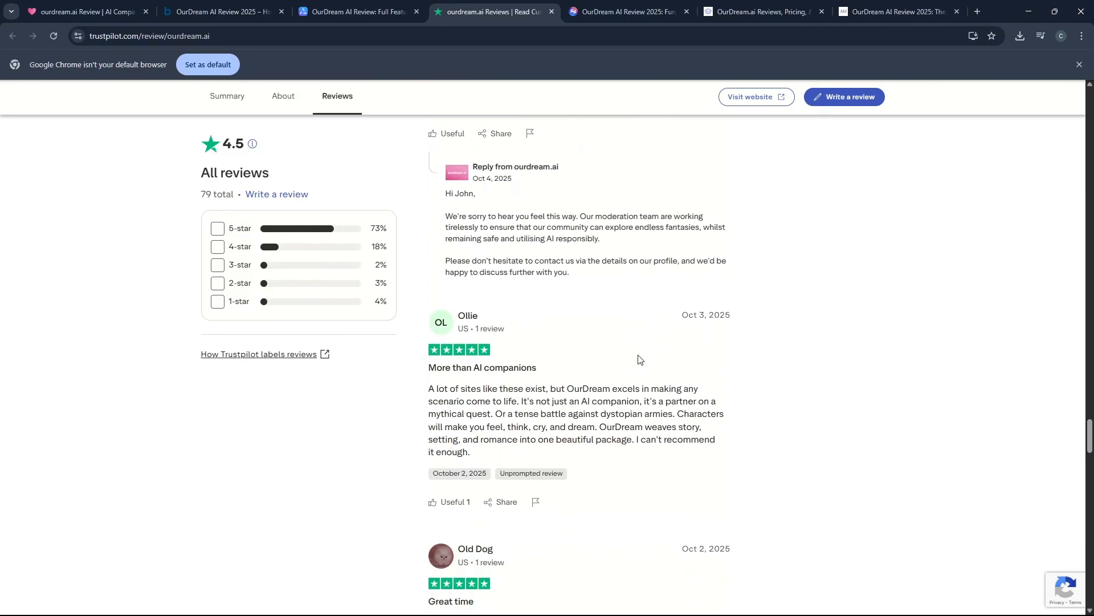
{"action": "scroll", "scroll_direction": "down", "scroll_amount": 3}
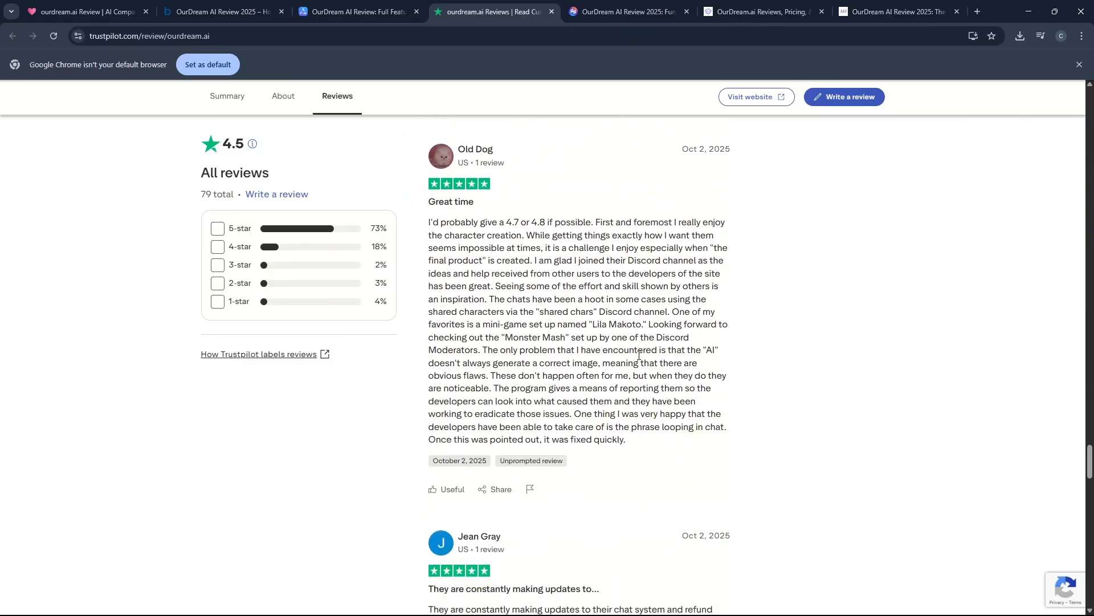
{"action": "scroll", "scroll_direction": "down", "scroll_amount": 3}
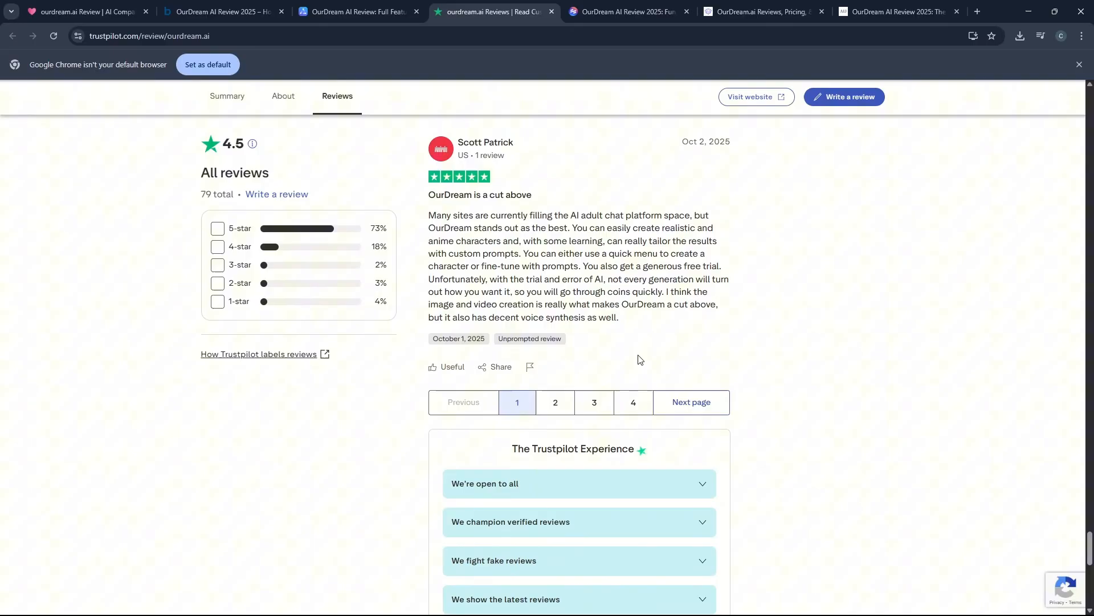
{"action": "left_click", "coordinate": [626, 12]}
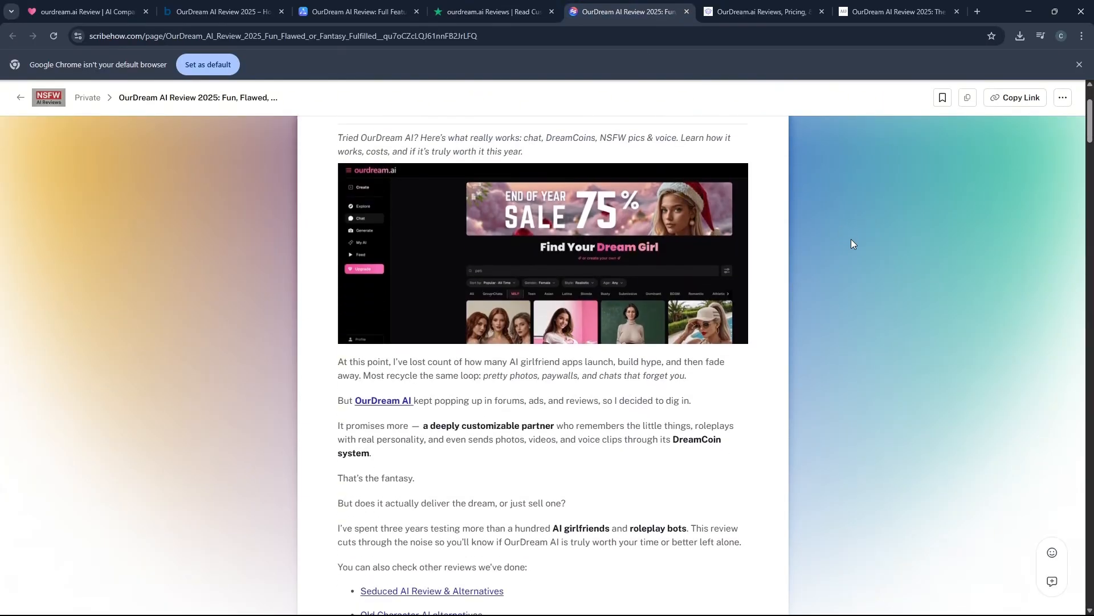
- Scroll the Scribehow OurDream AI review through its pricing and verdict sections
{"action": "scroll", "scroll_direction": "down", "scroll_amount": 3}
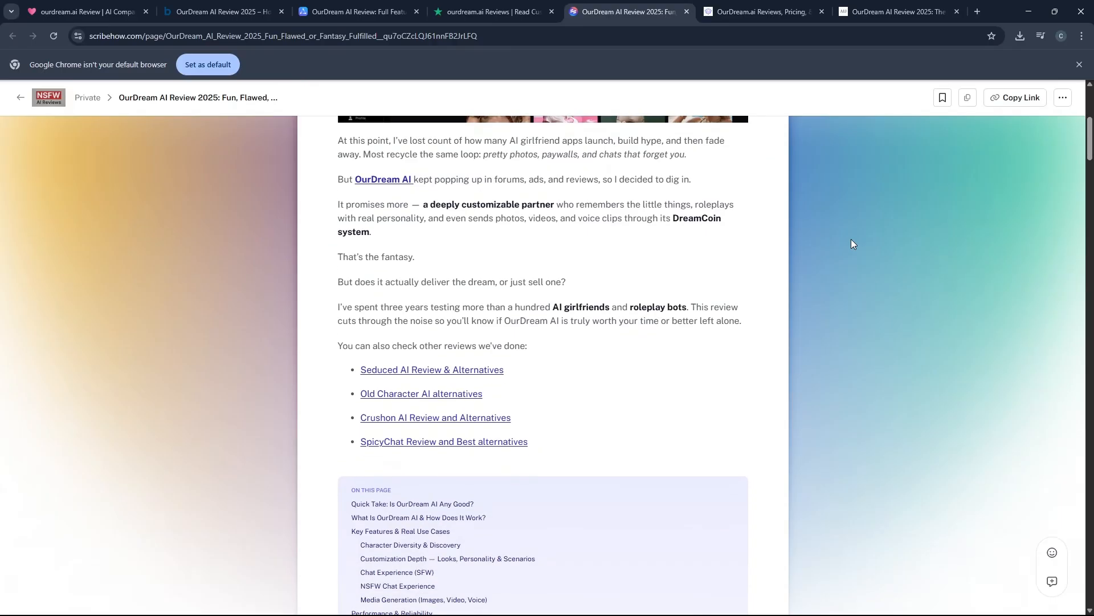
{"action": "scroll", "scroll_direction": "down", "scroll_amount": 3}
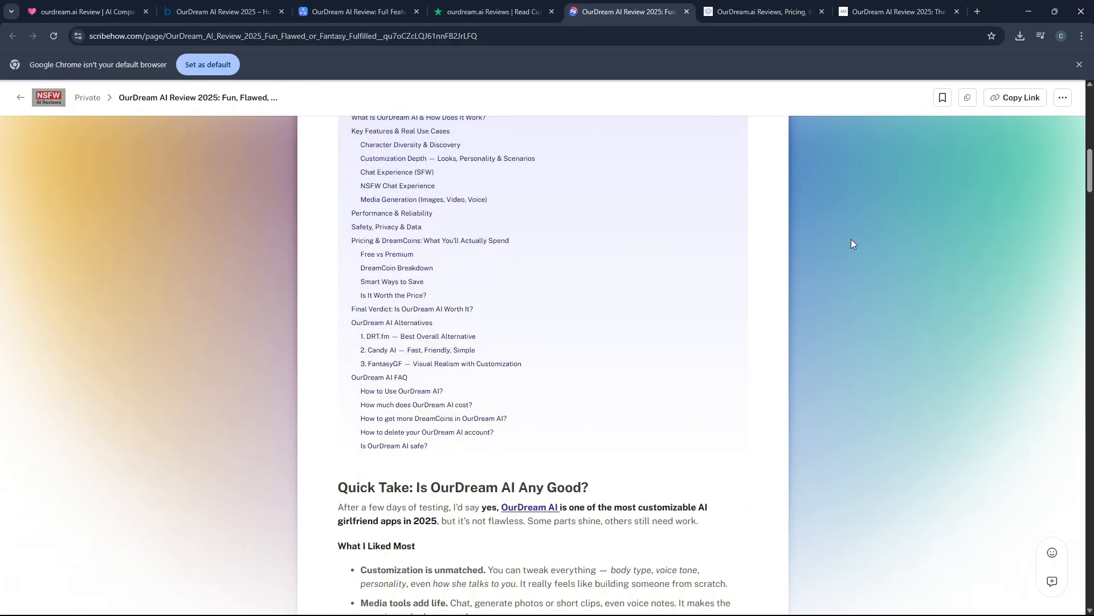
{"action": "scroll", "scroll_direction": "down", "scroll_amount": 3}
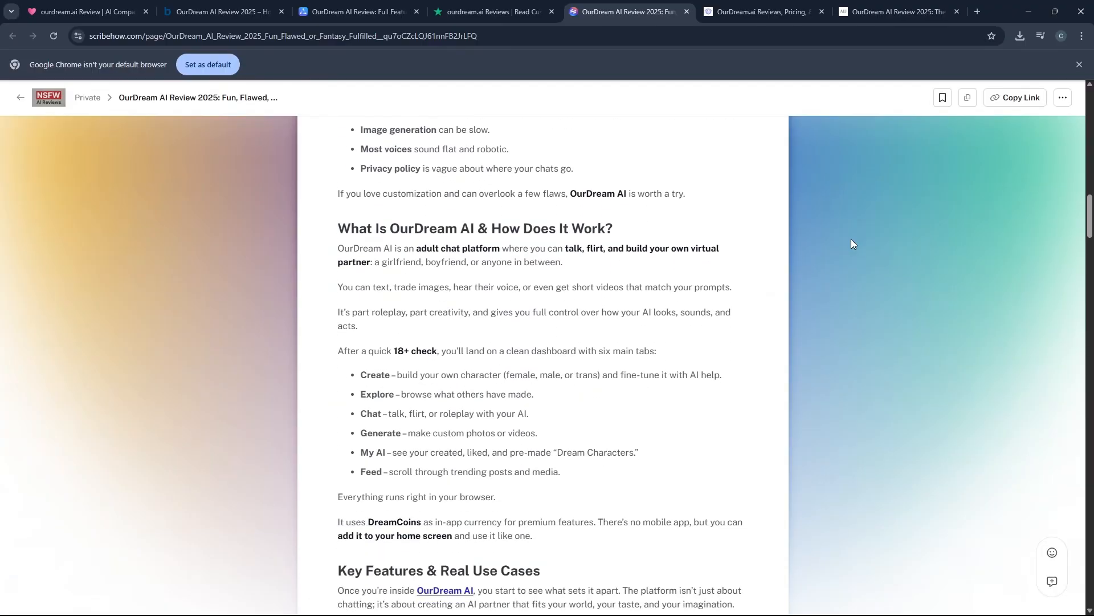
{"action": "scroll", "scroll_direction": "down", "scroll_amount": 3}
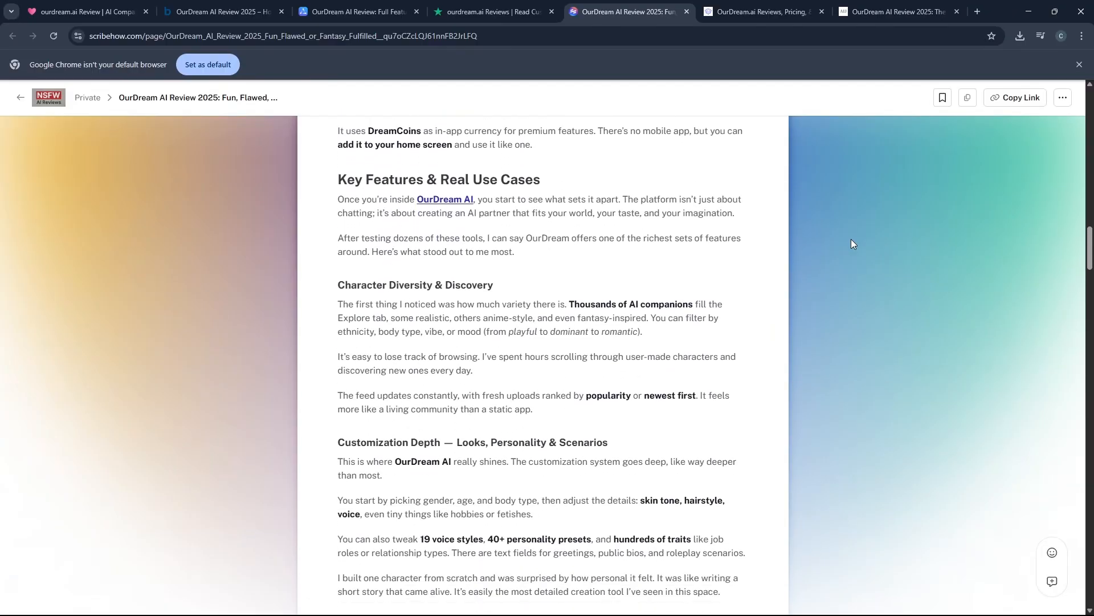
{"action": "scroll", "scroll_direction": "down", "scroll_amount": 3}
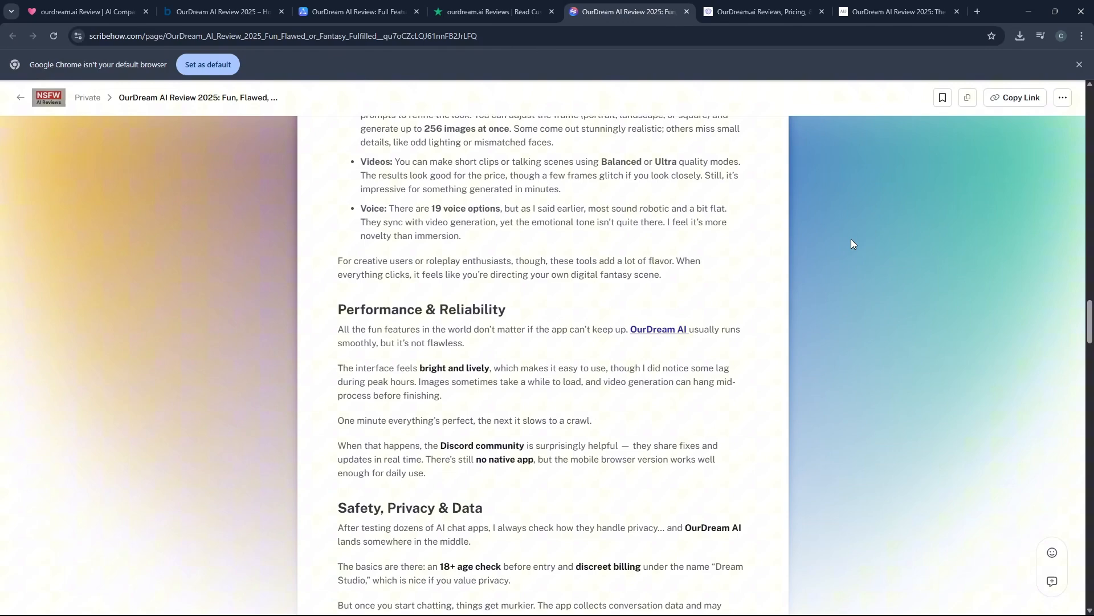
{"action": "scroll", "scroll_direction": "down", "scroll_amount": 3}
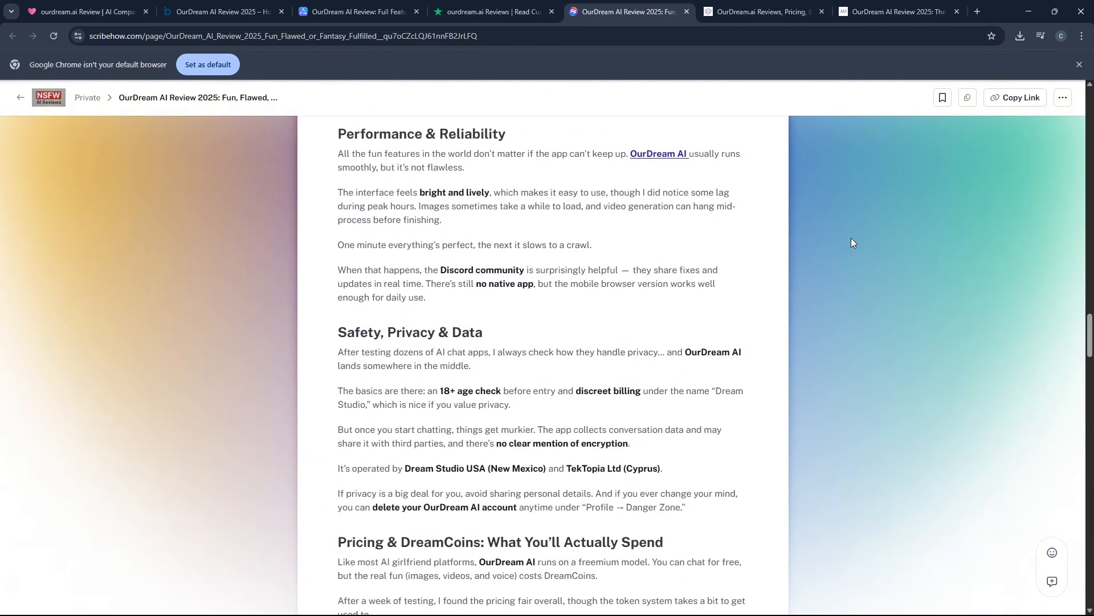
{"action": "scroll", "scroll_direction": "down", "scroll_amount": 3}
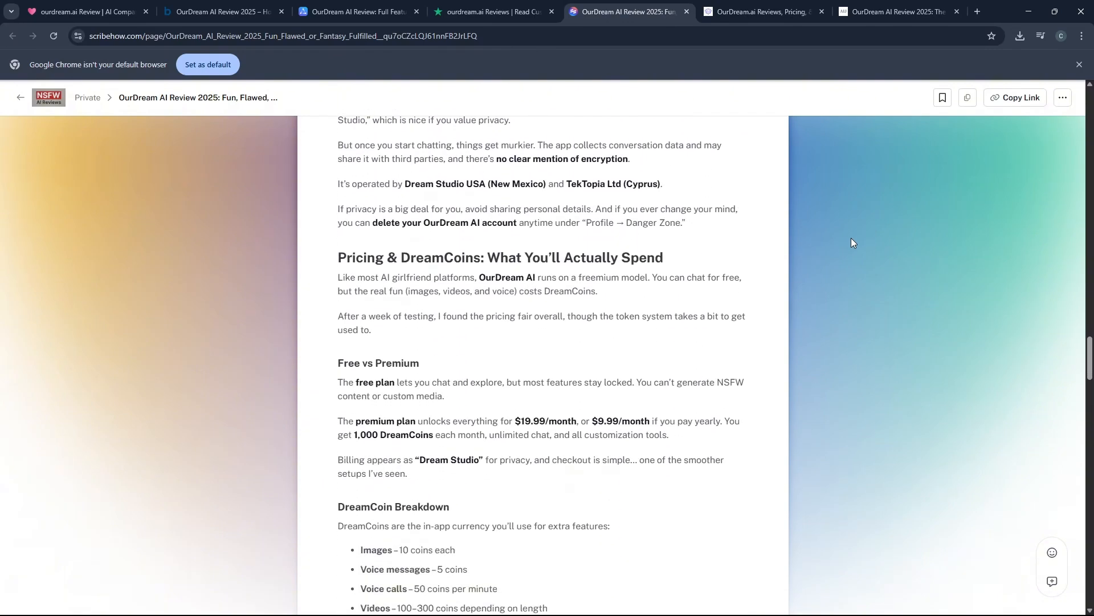
- Read on through the alternatives down to the FAQ section
{"action": "scroll", "scroll_direction": "down", "scroll_amount": 3}
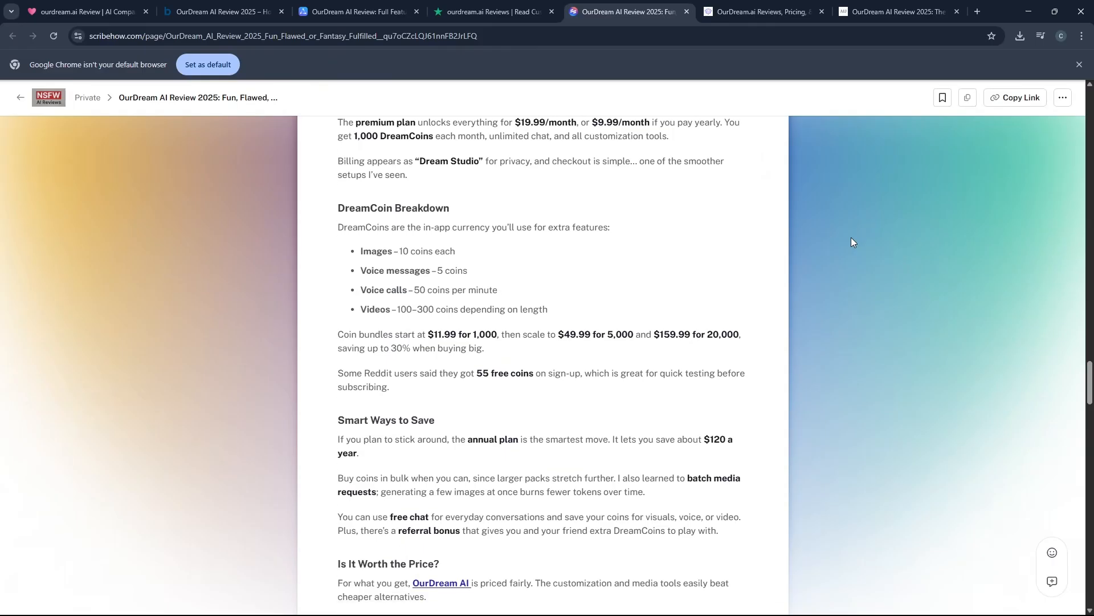
{"action": "scroll", "scroll_direction": "down", "scroll_amount": 3}
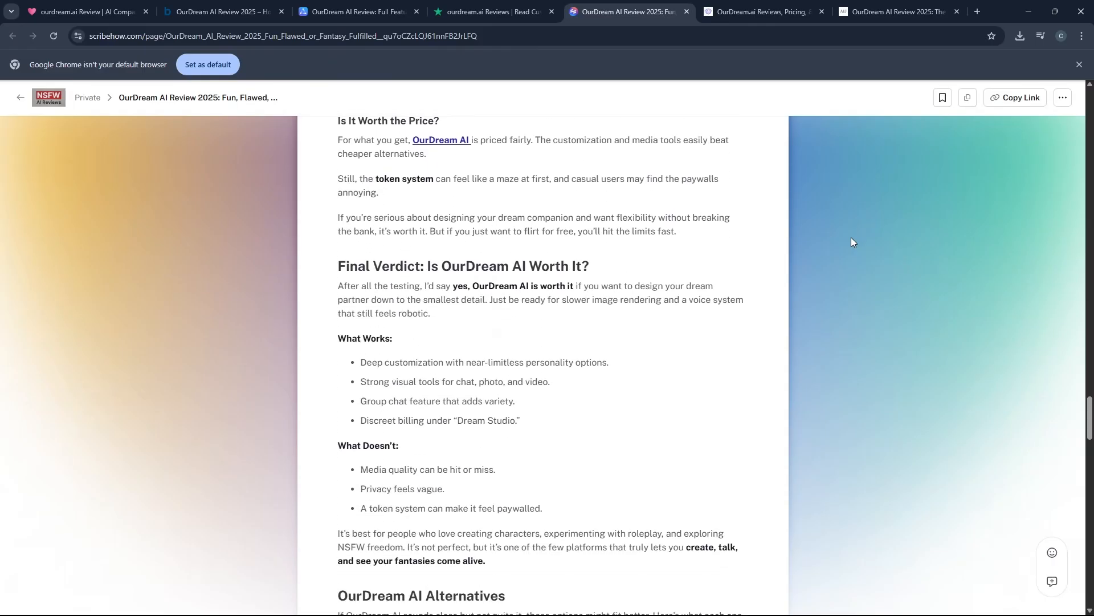
{"action": "scroll", "scroll_direction": "down", "scroll_amount": 3}
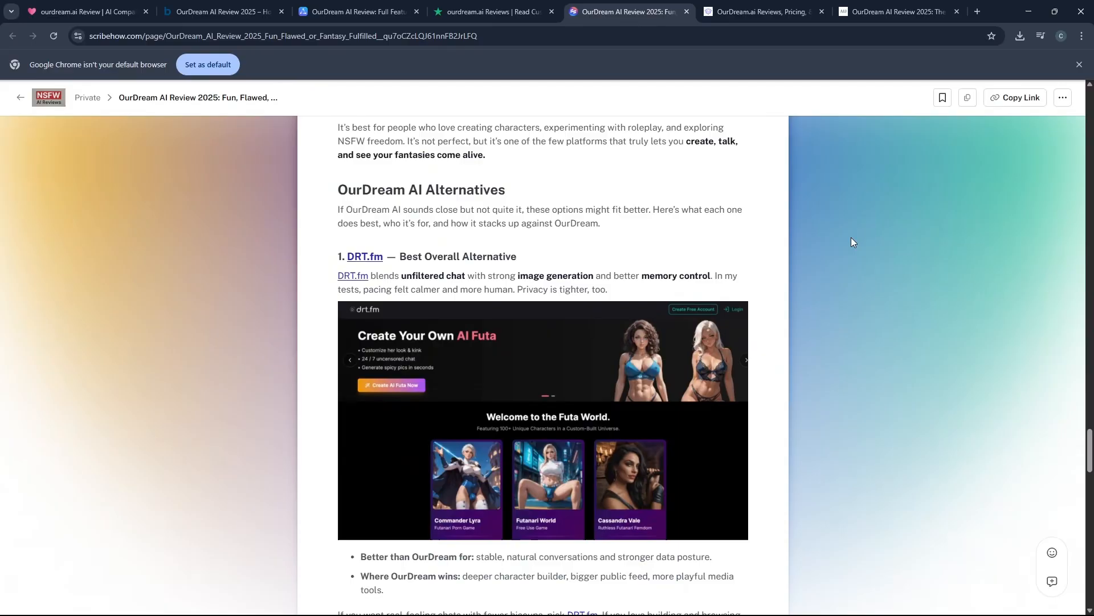
{"action": "scroll", "scroll_direction": "down", "scroll_amount": 3}
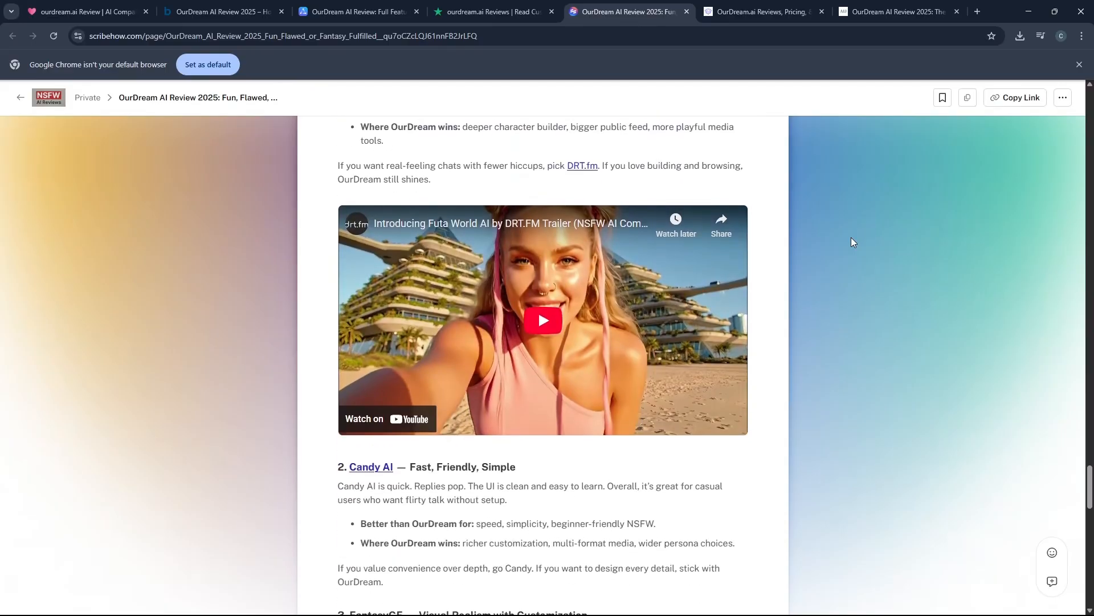
{"action": "scroll", "scroll_direction": "down", "scroll_amount": 3}
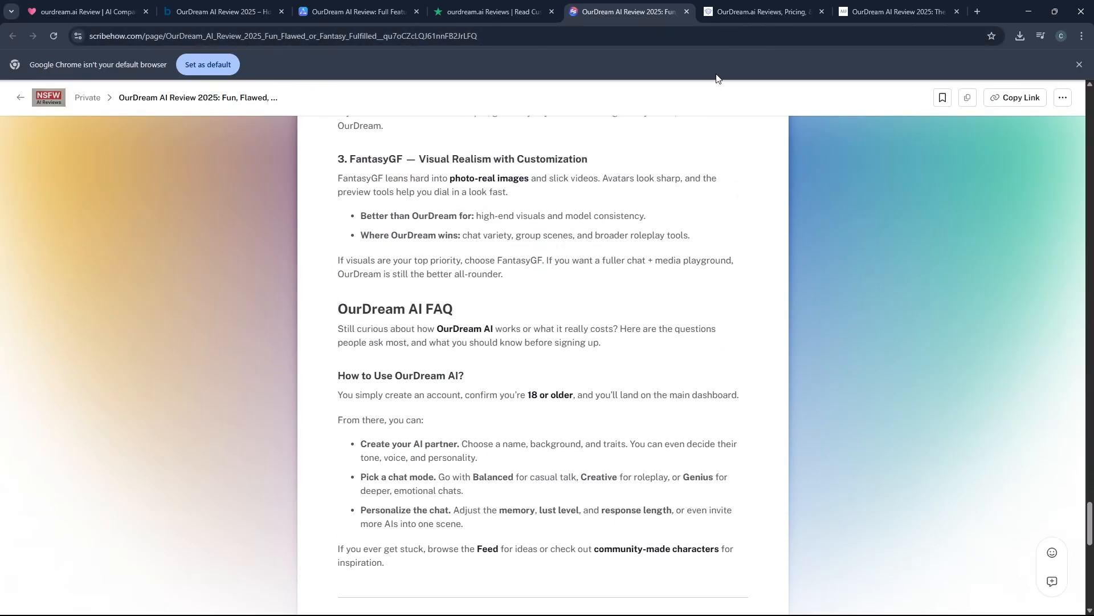
{"action": "left_click", "coordinate": [761, 12]}
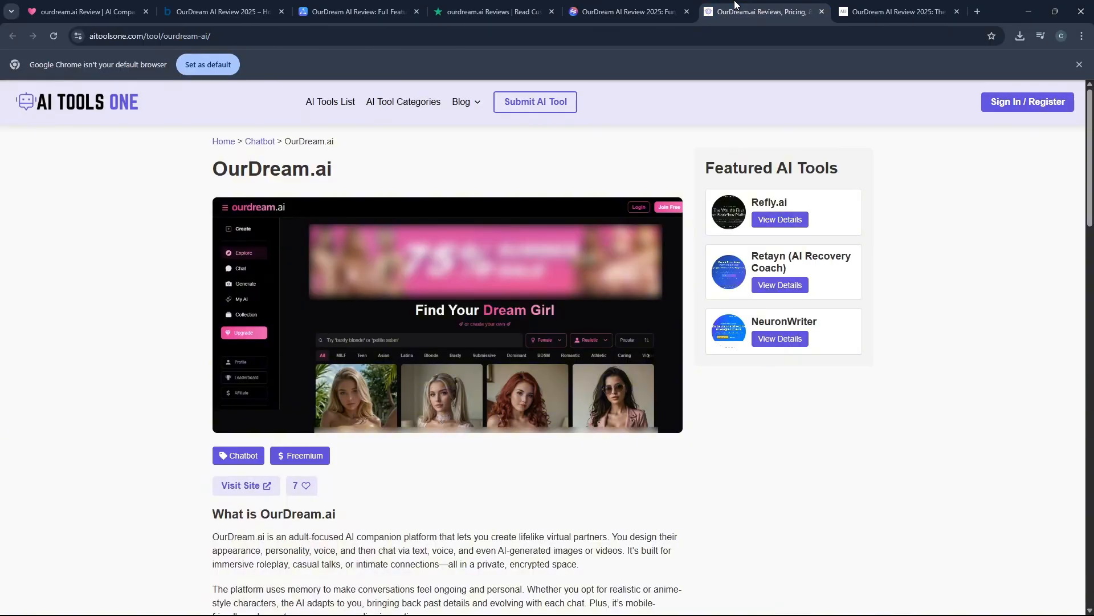
- Scroll the AI Tools One OurDream.ai listing through features, use cases and reviews to Alternatives
{"action": "scroll", "scroll_direction": "down", "scroll_amount": 3}
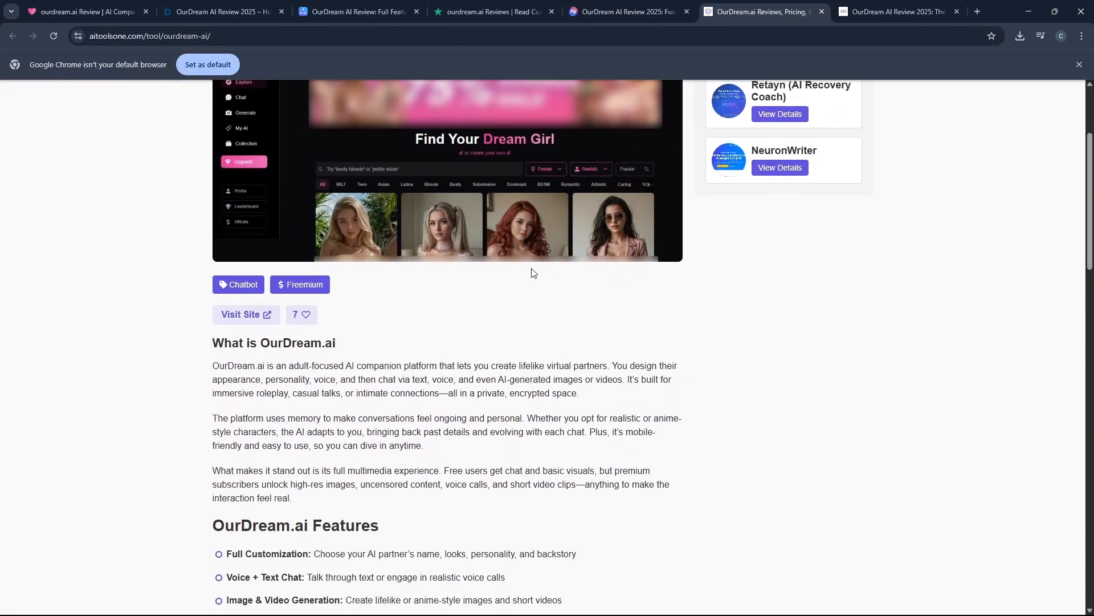
{"action": "scroll", "scroll_direction": "down", "scroll_amount": 3}
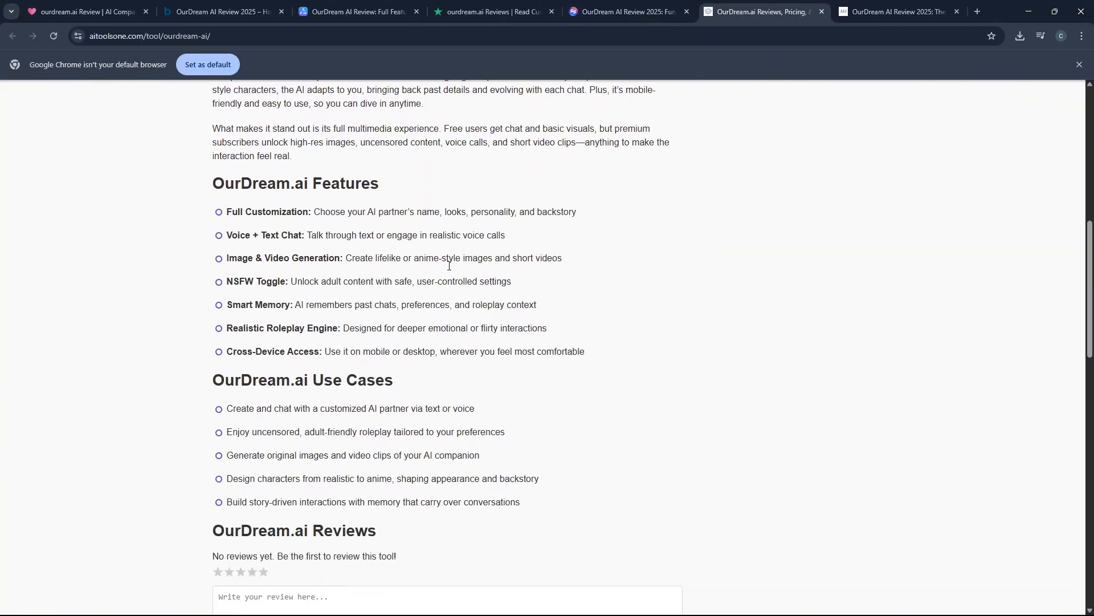
{"action": "scroll", "scroll_direction": "down", "scroll_amount": 3}
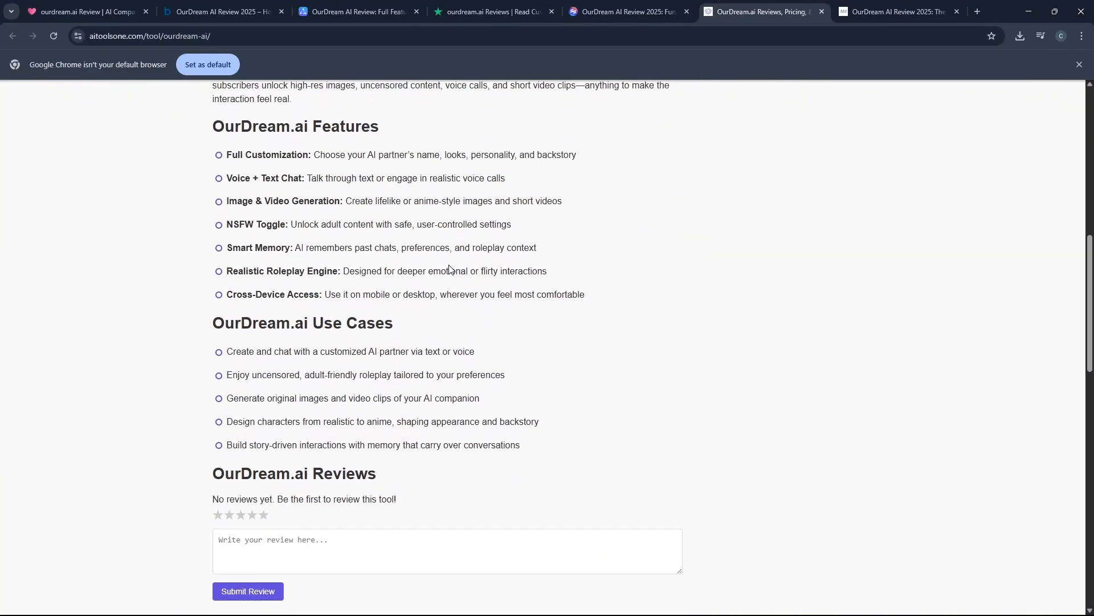
{"action": "scroll", "scroll_direction": "down", "scroll_amount": 3}
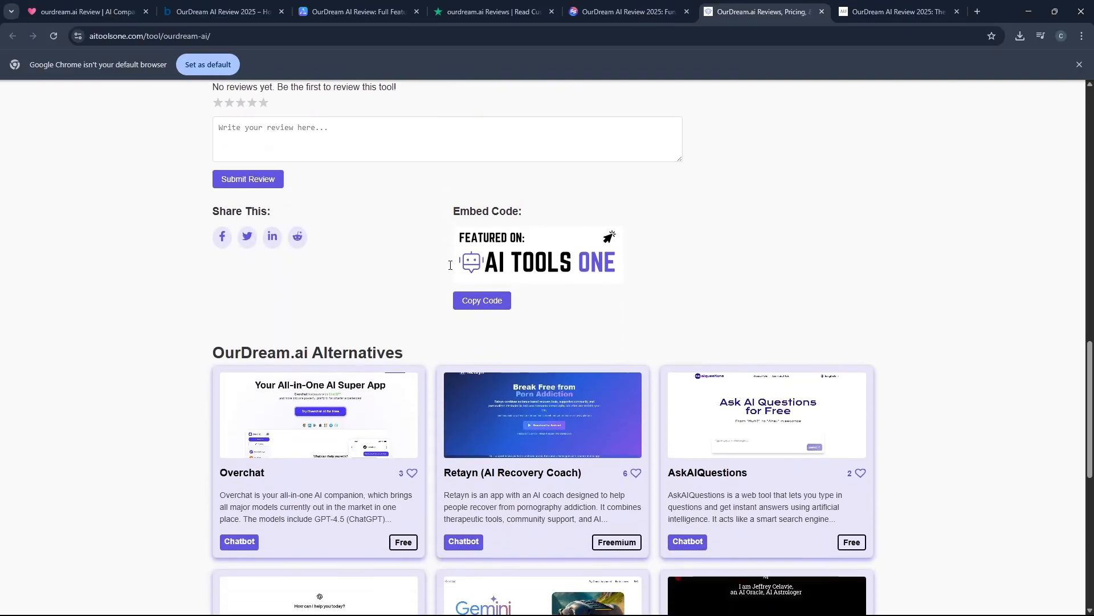
{"action": "scroll", "scroll_direction": "down", "scroll_amount": 3}
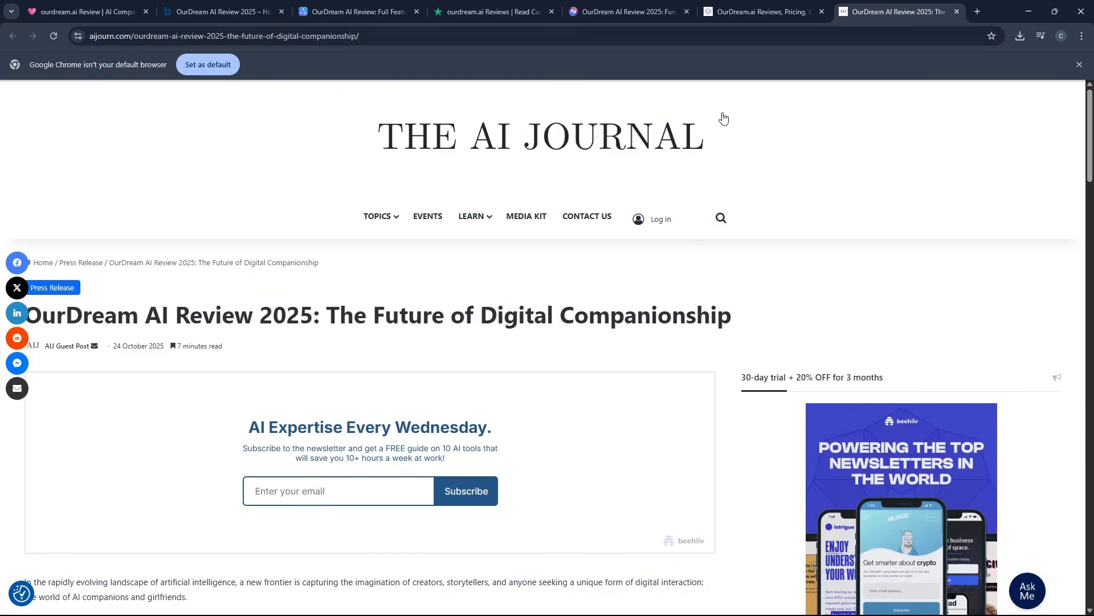
{"action": "scroll", "scroll_direction": "down", "scroll_amount": 3}
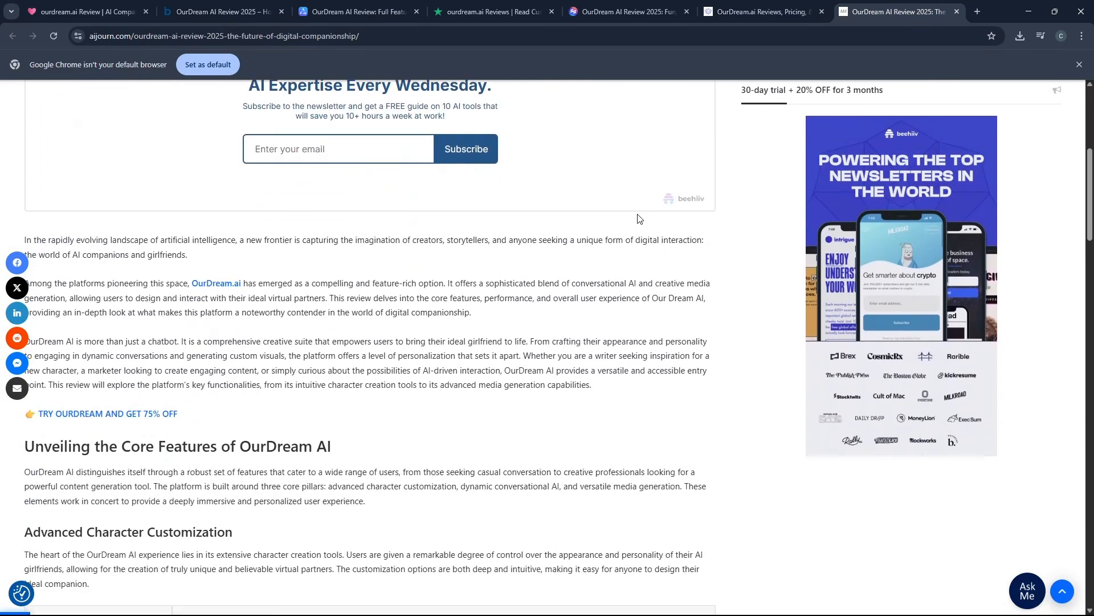
{"action": "scroll", "scroll_direction": "down", "scroll_amount": 3}
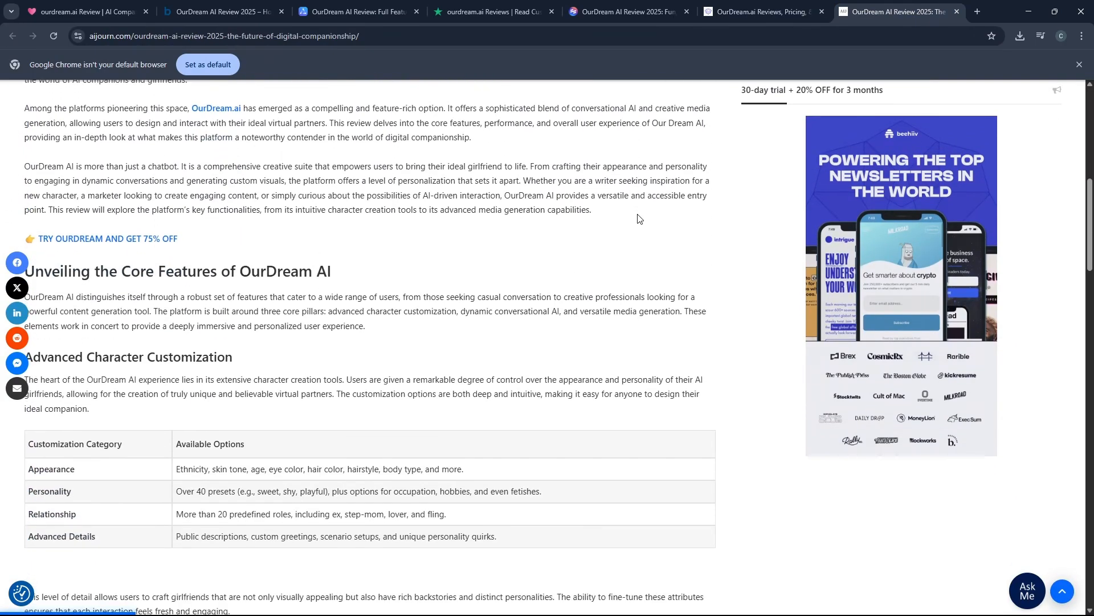
{"action": "scroll", "scroll_direction": "down", "scroll_amount": 3}
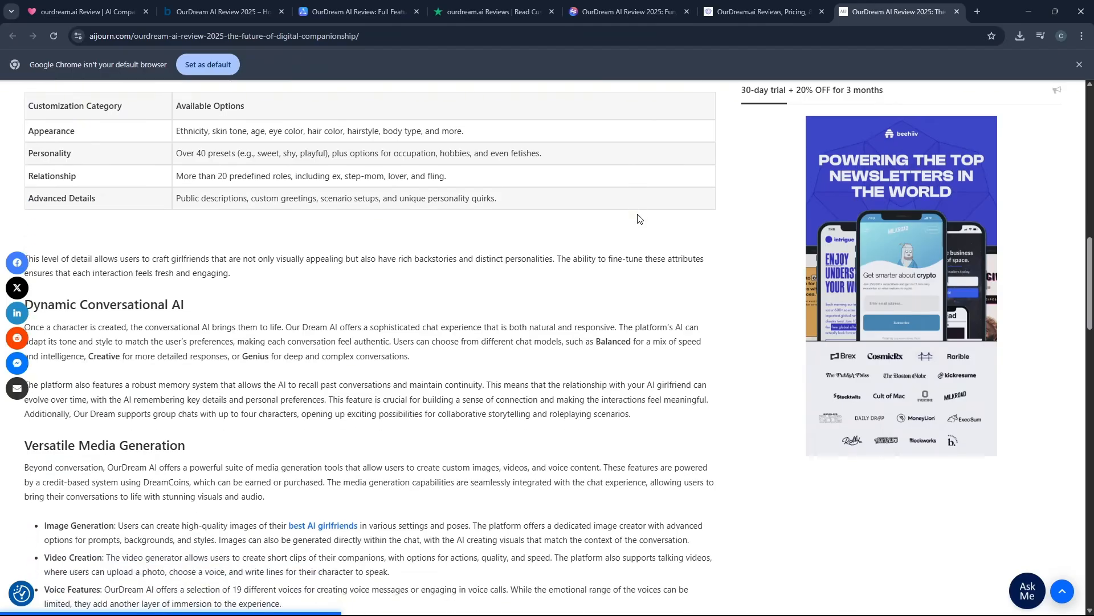
{"action": "scroll", "scroll_direction": "down", "scroll_amount": 3}
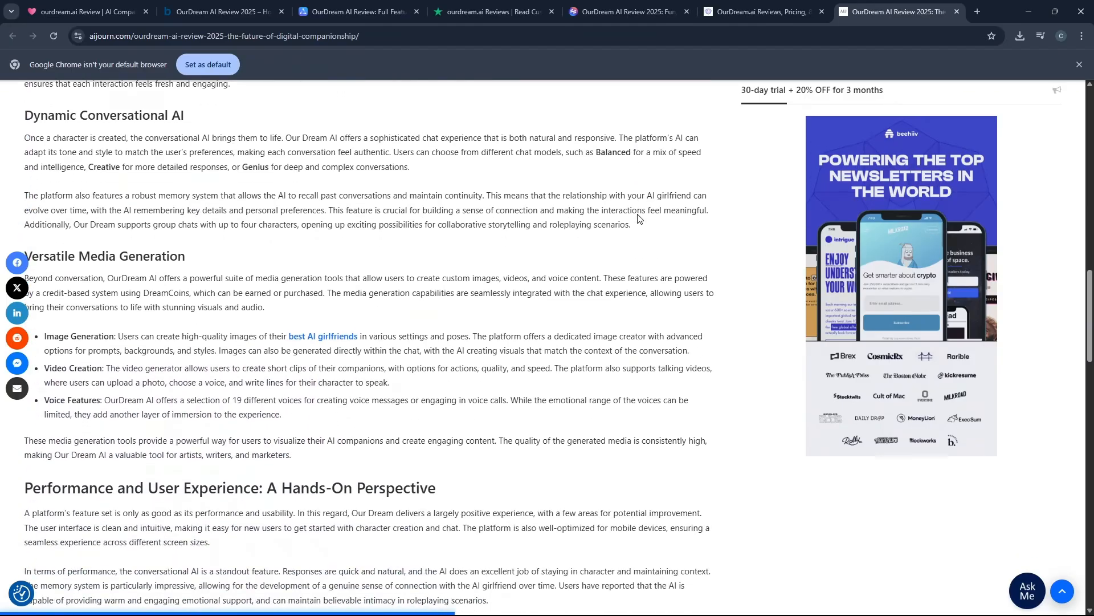
{"action": "scroll", "scroll_direction": "down", "scroll_amount": 3}
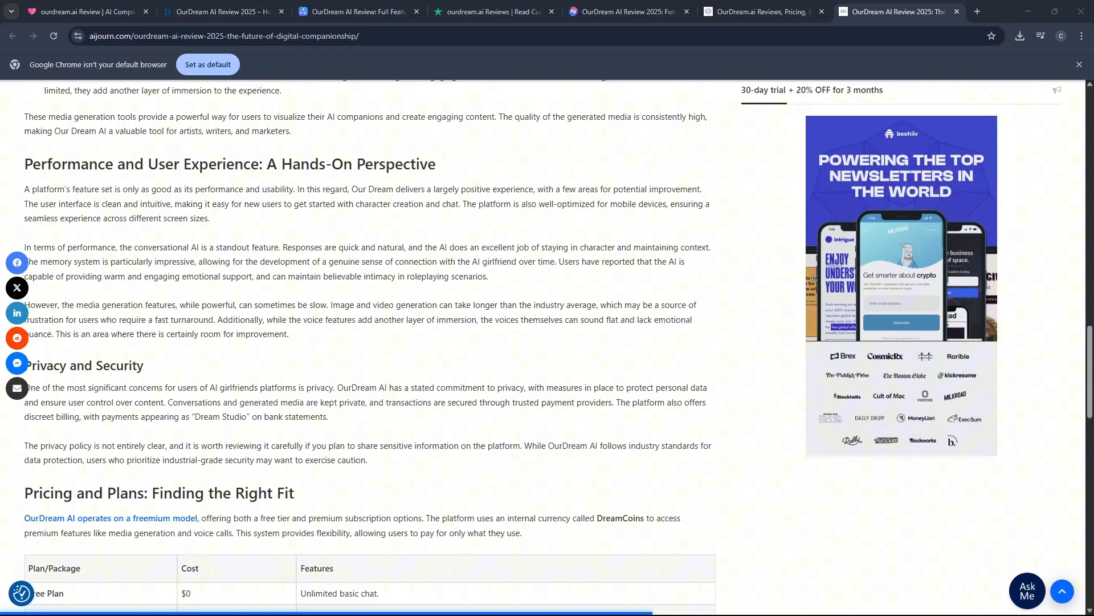
{"action": "scroll", "scroll_direction": "down", "scroll_amount": 3}
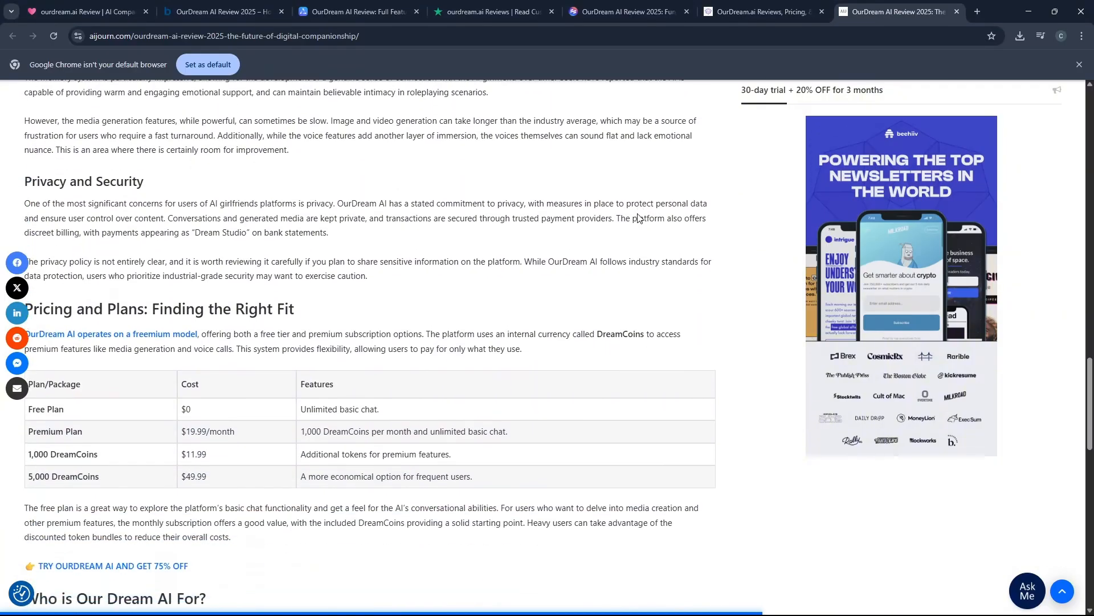
{"action": "scroll", "scroll_direction": "down", "scroll_amount": 3}
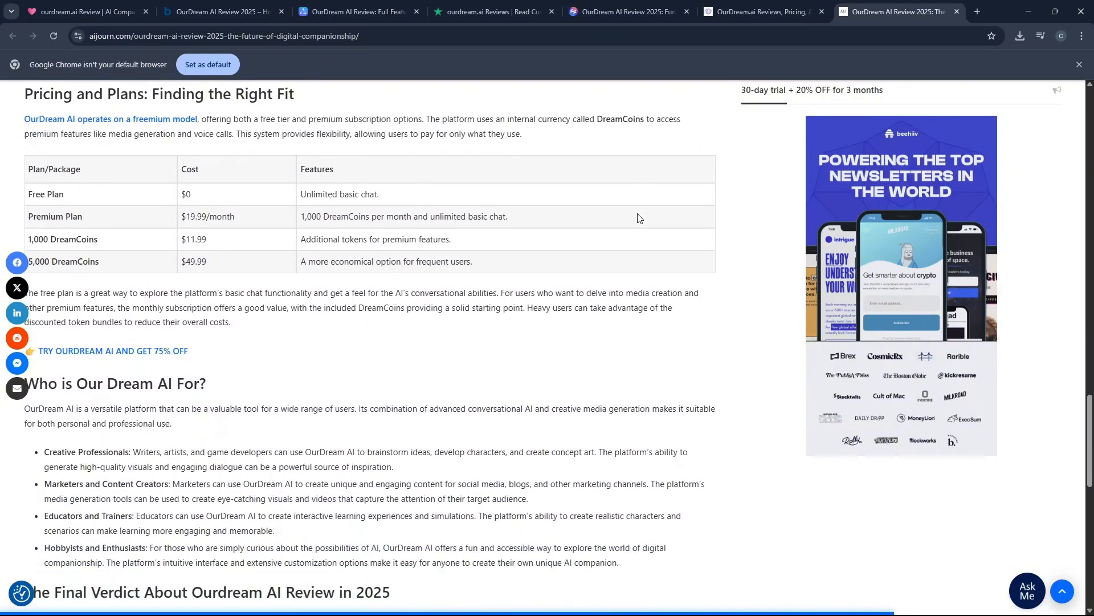
{"action": "scroll", "scroll_direction": "down", "scroll_amount": 3}
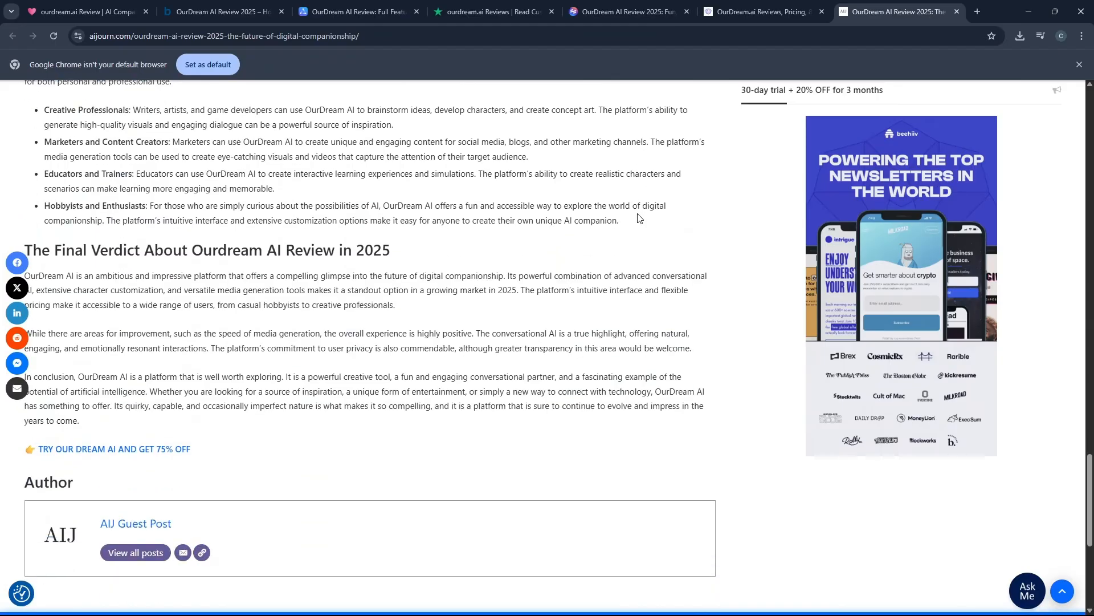
{"action": "scroll", "scroll_direction": "down", "scroll_amount": 3}
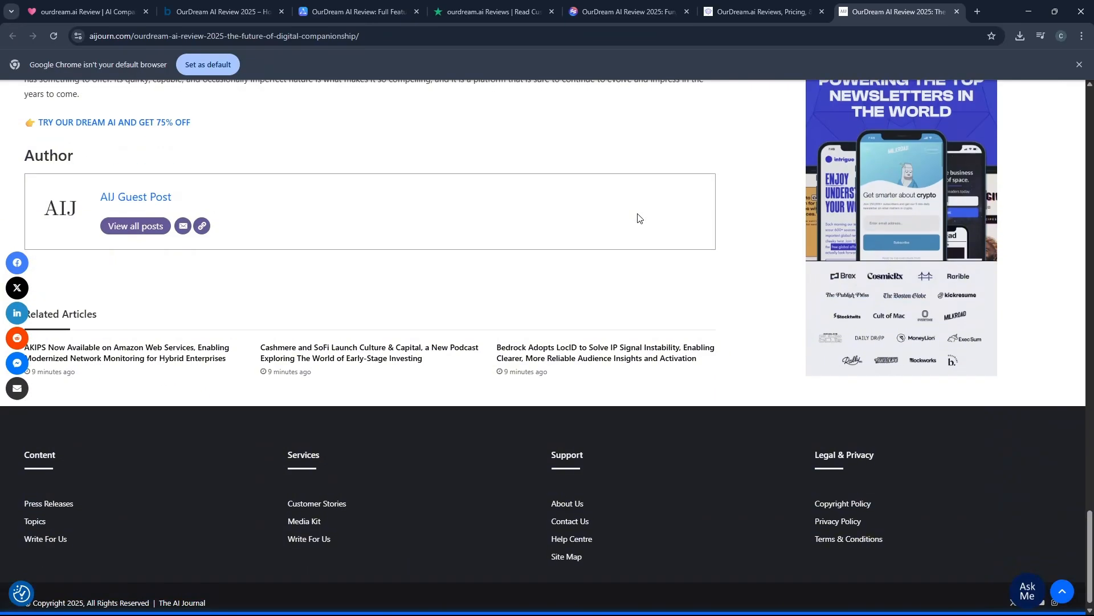
{"action": "scroll", "scroll_direction": "down", "scroll_amount": 3}
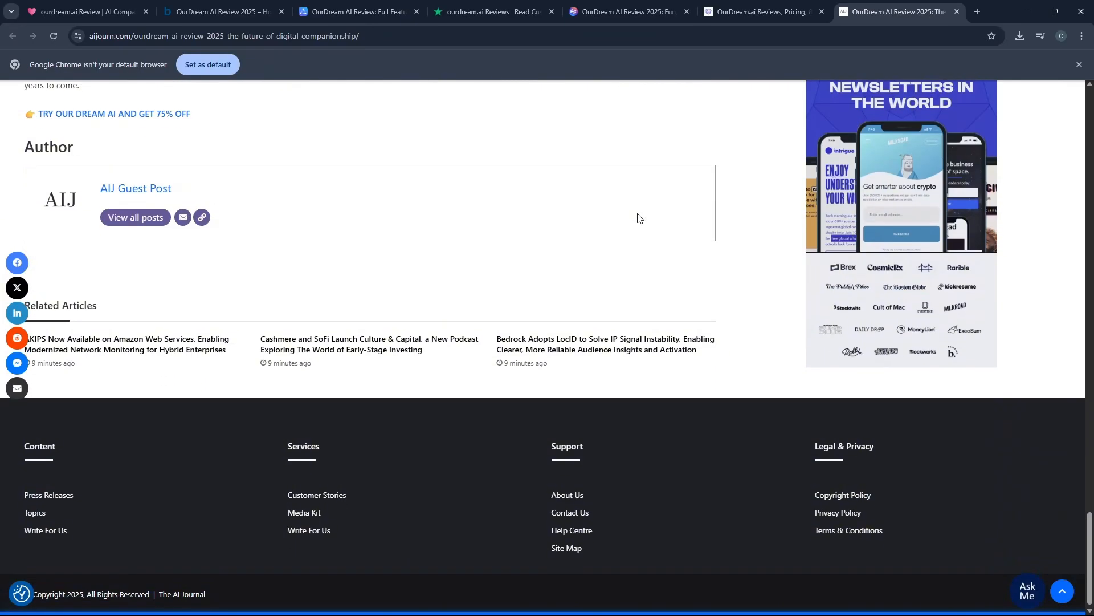